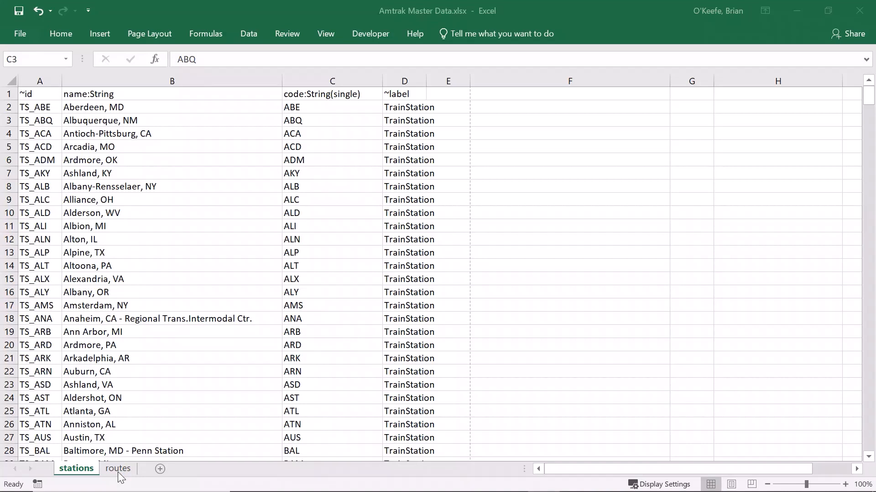
Step: Review the Amtrak Master Data routes sheet listing connects_to links between stations
{"action": "left_click", "coordinate": [331, 120]}
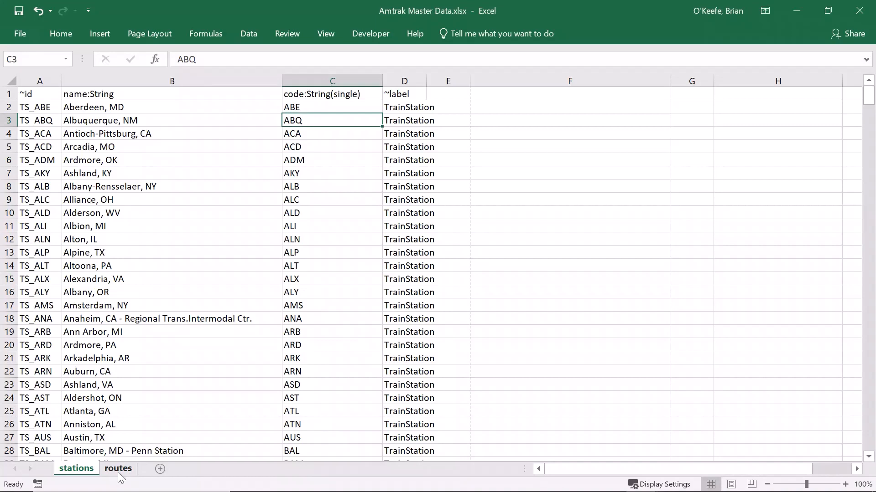
{"action": "left_click", "coordinate": [118, 468]}
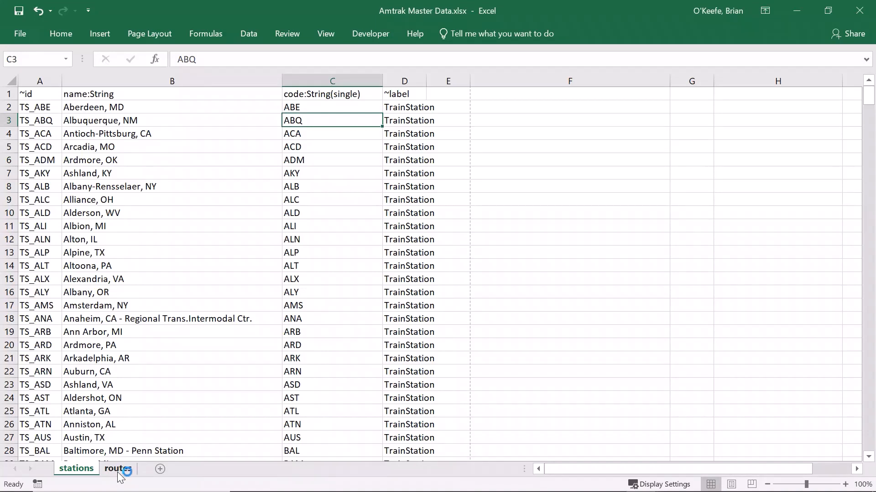
{"action": "left_click", "coordinate": [118, 469]}
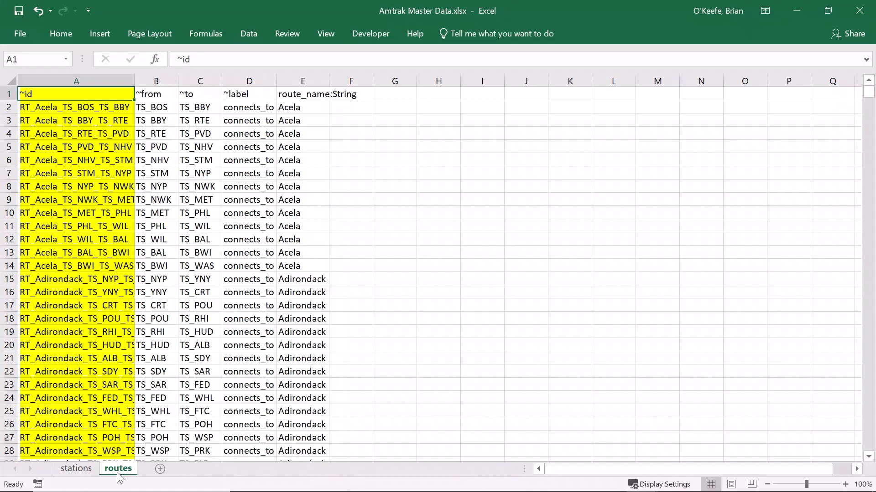
{"action": "left_click", "coordinate": [303, 80]}
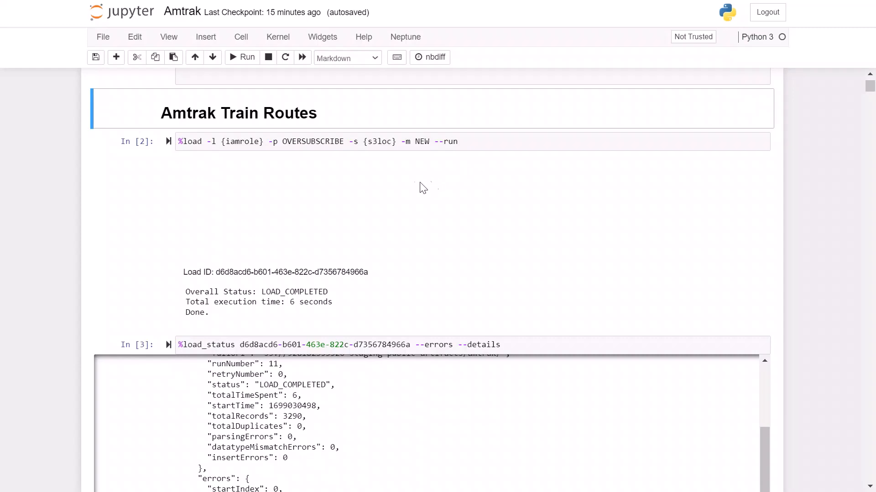
{"action": "mouse_move", "coordinate": [65, 342]}
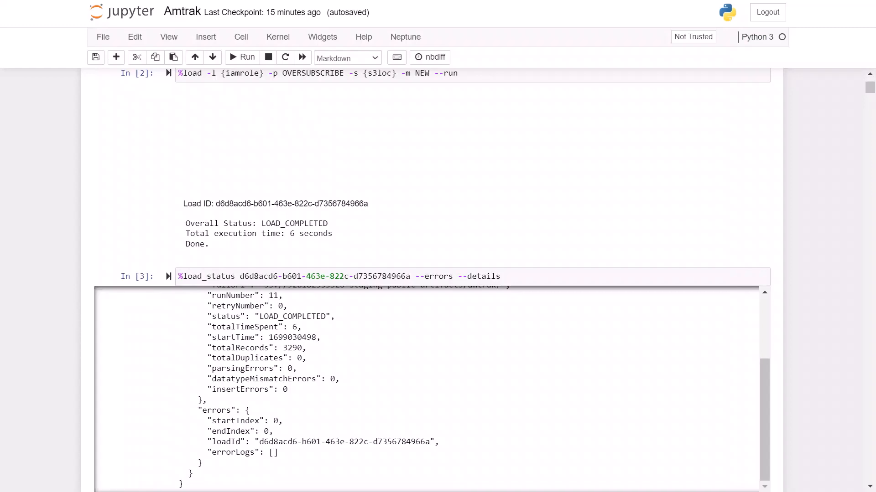
Step: Scroll through the %load_status output showing LOAD_COMPLETED, 3290 records, no errors
{"action": "scroll", "scroll_direction": "down", "scroll_amount": 3}
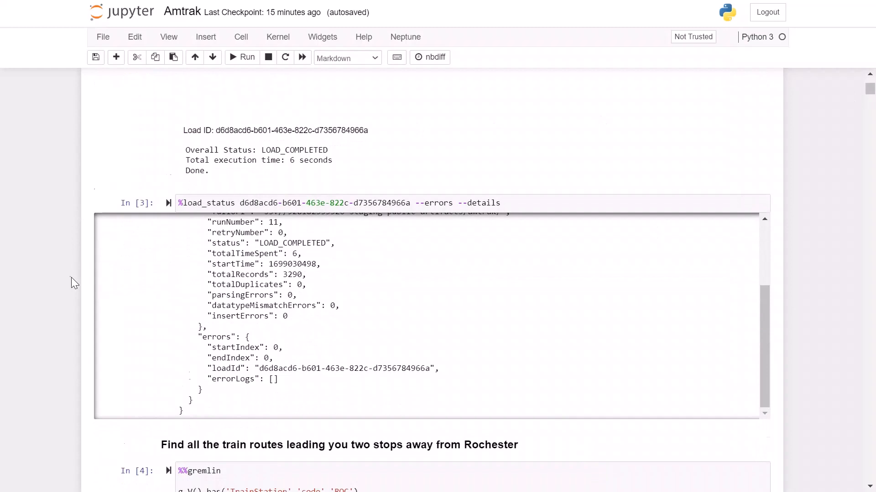
Step: View page 2 (entries 11–18) of the two-stops-from-Rochester Gremlin results
{"action": "scroll", "scroll_direction": "down", "scroll_amount": 3}
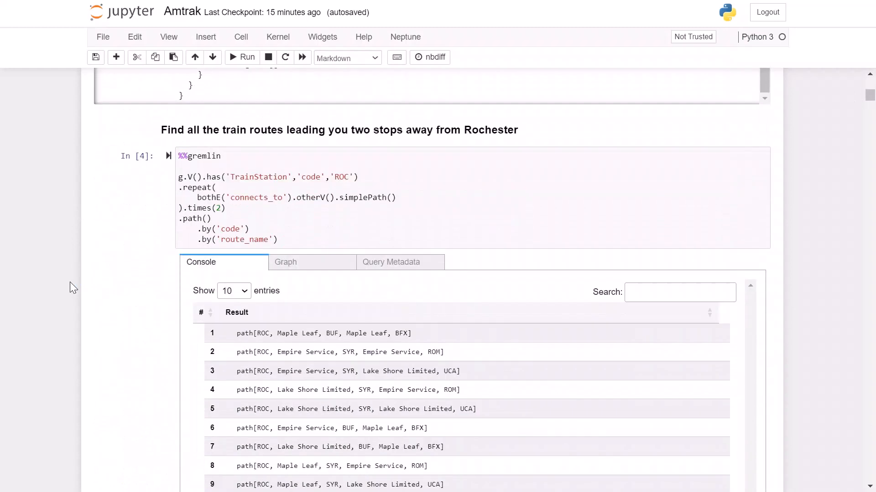
{"action": "scroll", "scroll_direction": "down", "scroll_amount": 3}
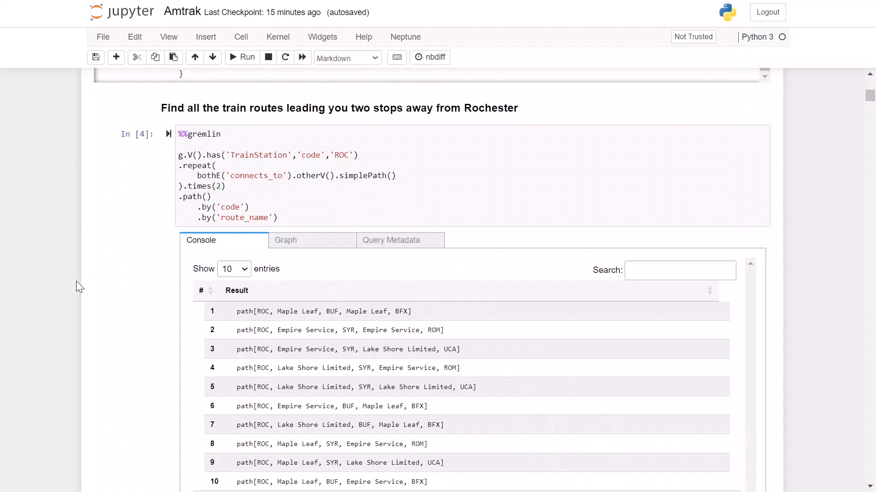
{"action": "mouse_move", "coordinate": [104, 219]}
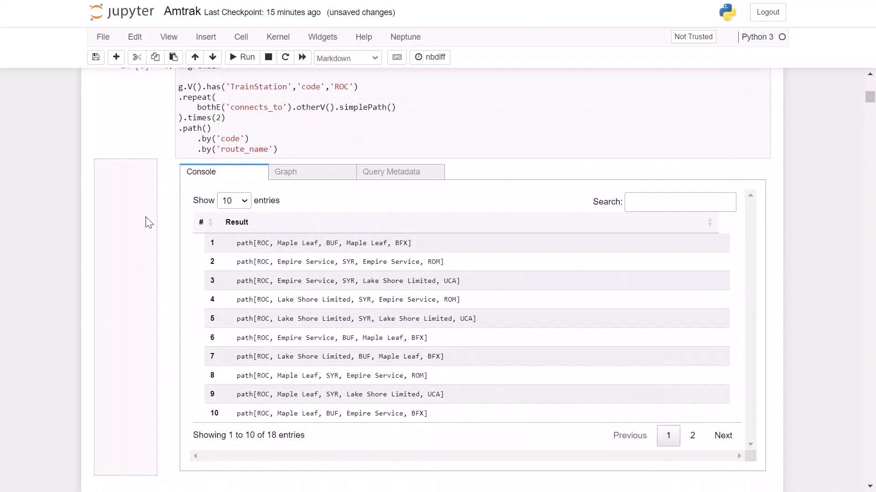
{"action": "left_click", "coordinate": [468, 243]}
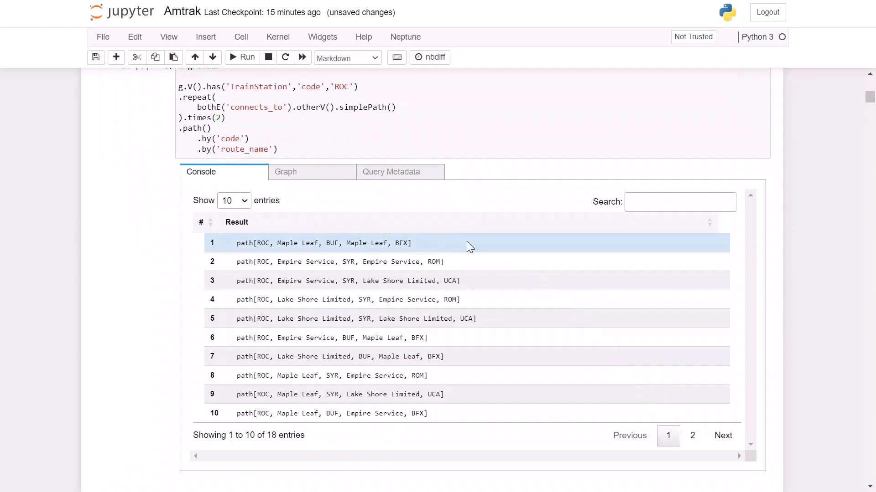
{"action": "mouse_move", "coordinate": [442, 251]}
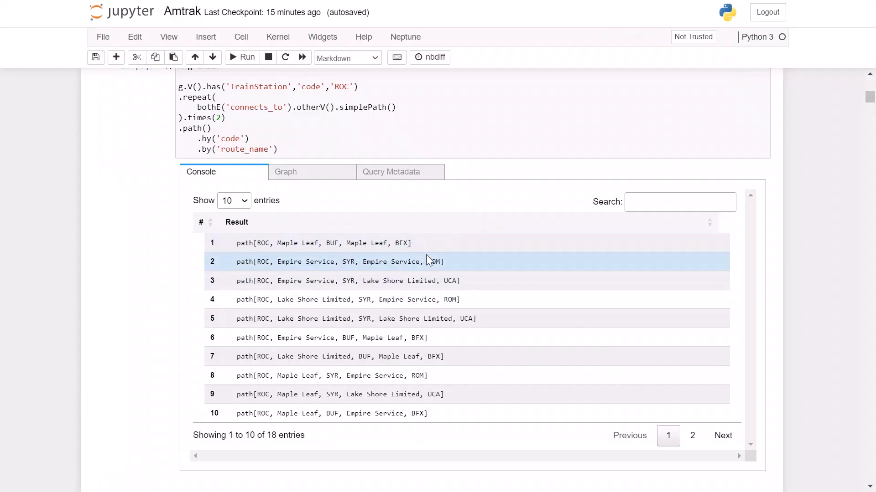
{"action": "mouse_move", "coordinate": [443, 274]}
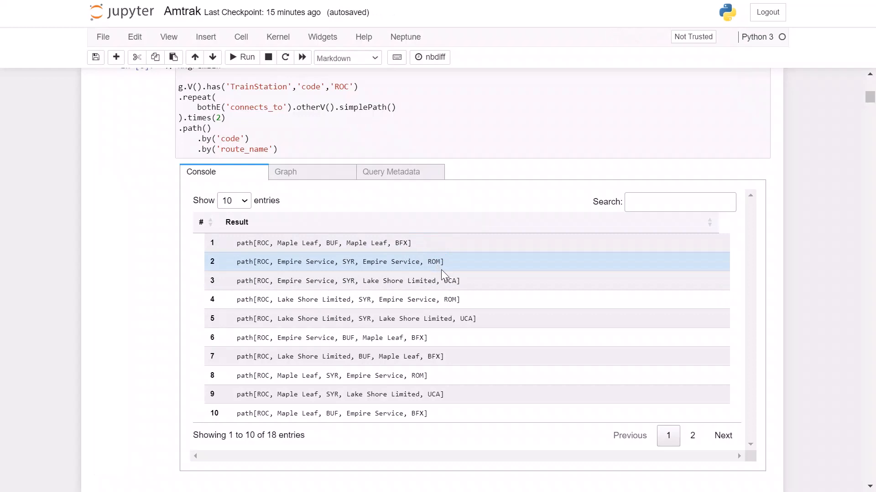
{"action": "left_click", "coordinate": [451, 281]}
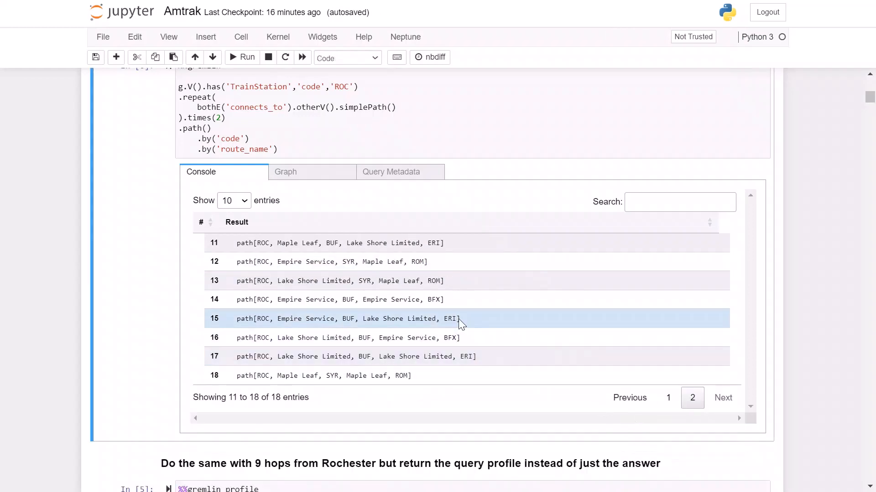
{"action": "mouse_move", "coordinate": [460, 323]}
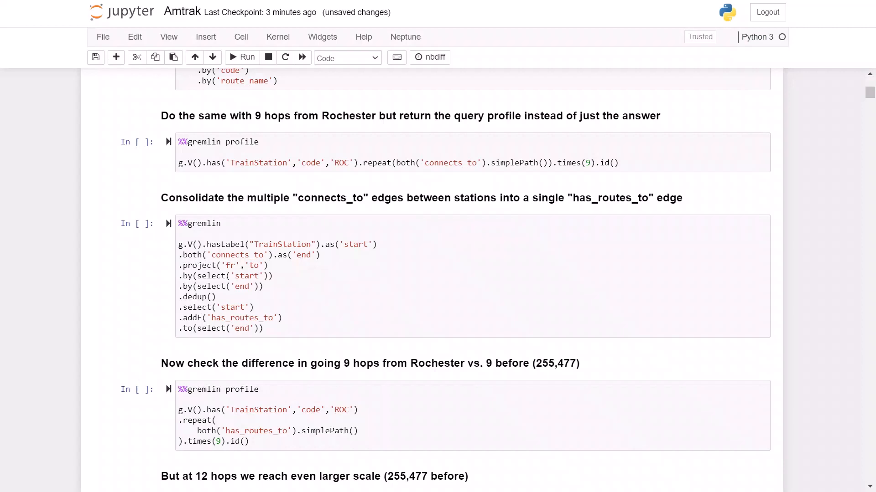
{"action": "mouse_move", "coordinate": [168, 141]}
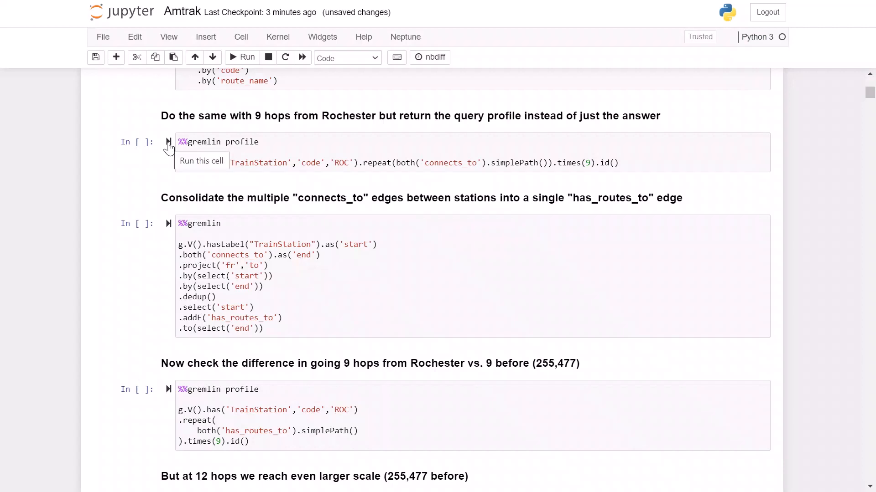
Step: Run the 9-hop connects_to profile from ROC and highlight 255,477 paths at iteration 9
{"action": "left_click", "coordinate": [169, 141]}
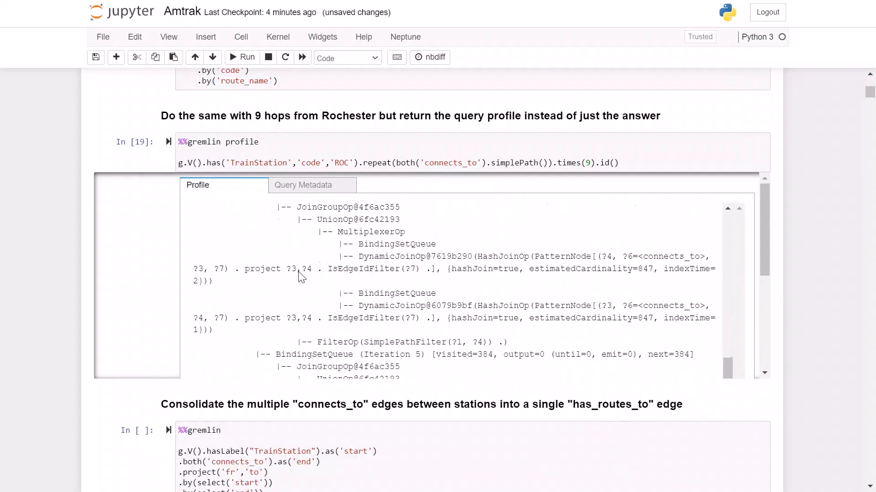
{"action": "scroll", "scroll_direction": "down", "scroll_amount": 3}
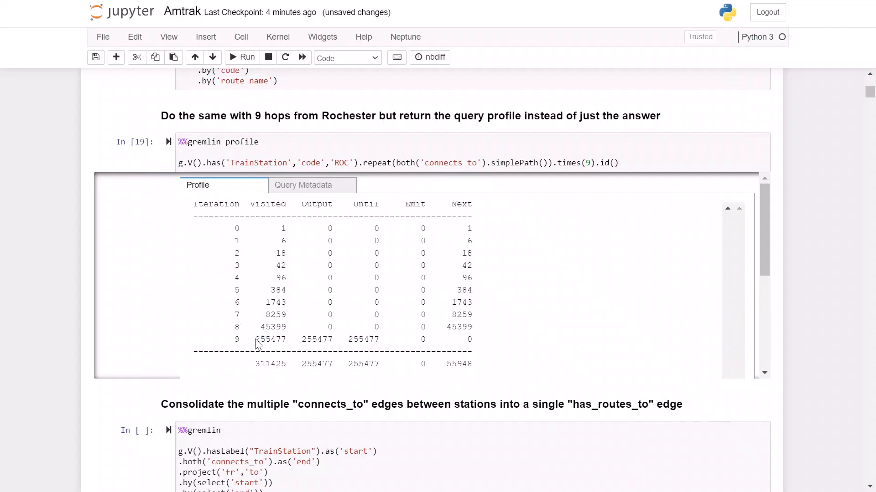
{"action": "double_click", "coordinate": [270, 339]}
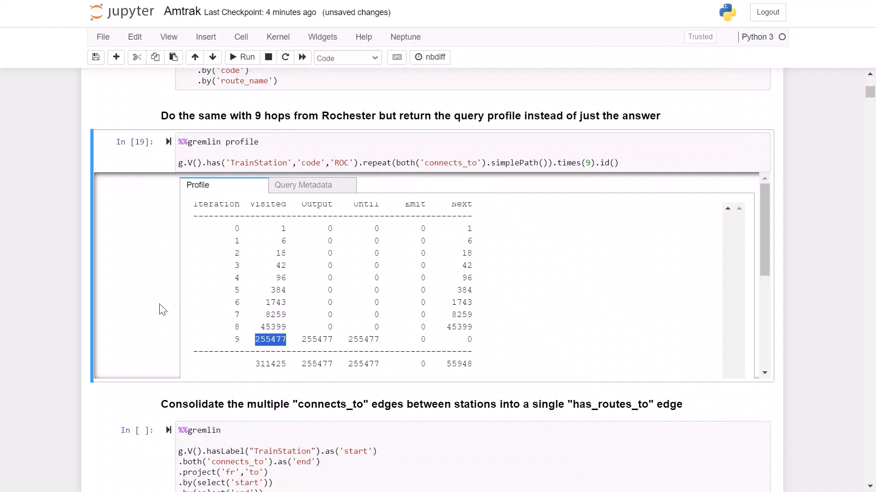
Step: Run the consolidate cell, creating 1,196 has_routes_to edges between stations
{"action": "scroll", "scroll_direction": "down", "scroll_amount": 3}
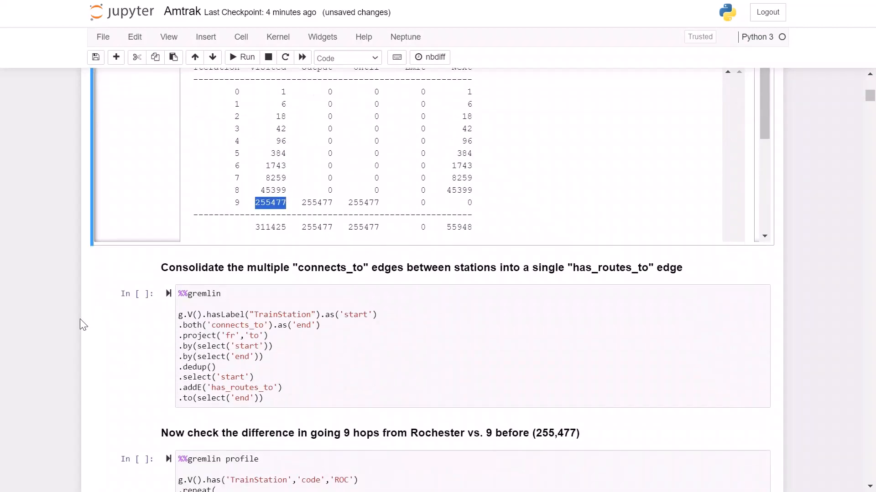
{"action": "scroll", "scroll_direction": "down", "scroll_amount": 3}
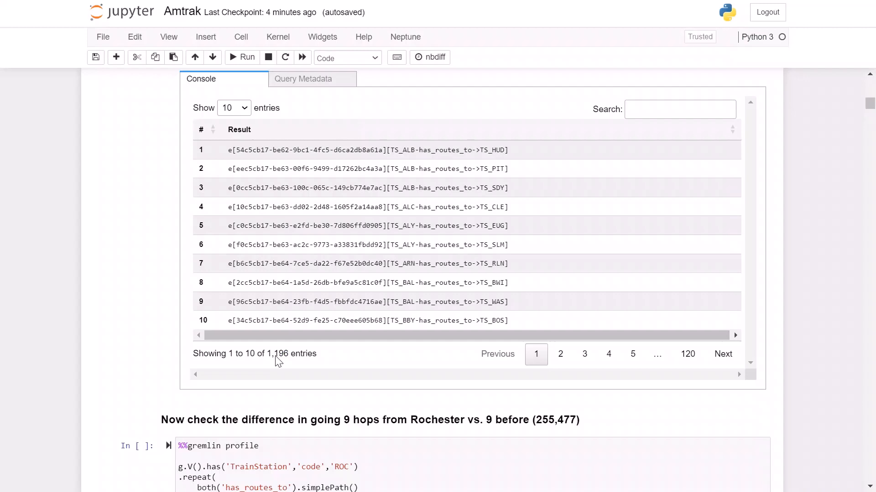
{"action": "scroll", "scroll_direction": "down", "scroll_amount": 3}
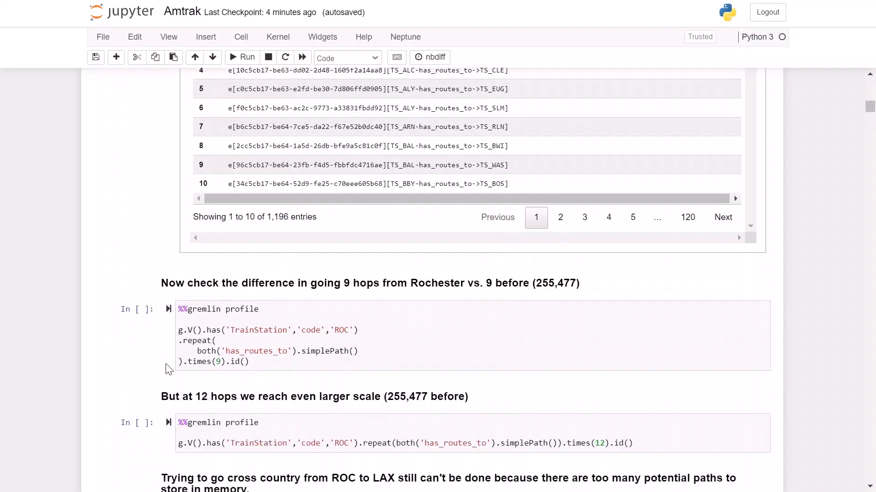
Step: Run the 9-hop has_routes_to profile from ROC, noting 22,016 paths at iteration 9
{"action": "scroll", "scroll_direction": "down", "scroll_amount": 3}
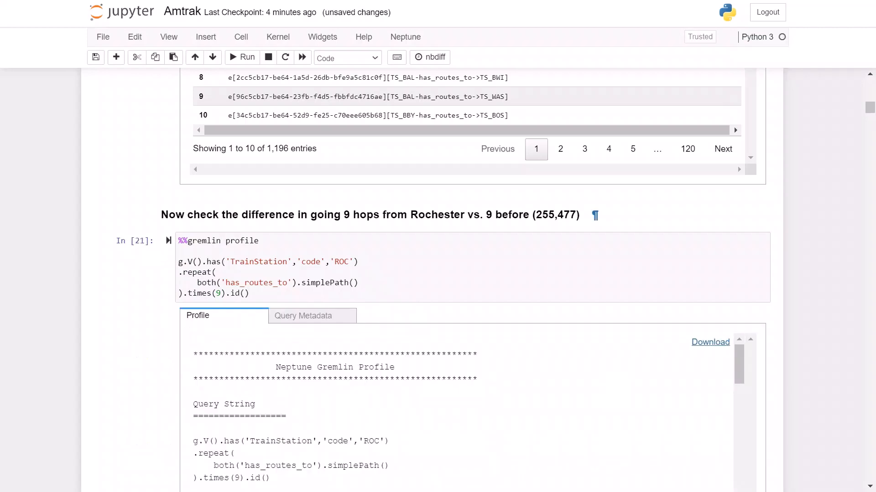
{"action": "scroll", "scroll_direction": "down", "scroll_amount": 3}
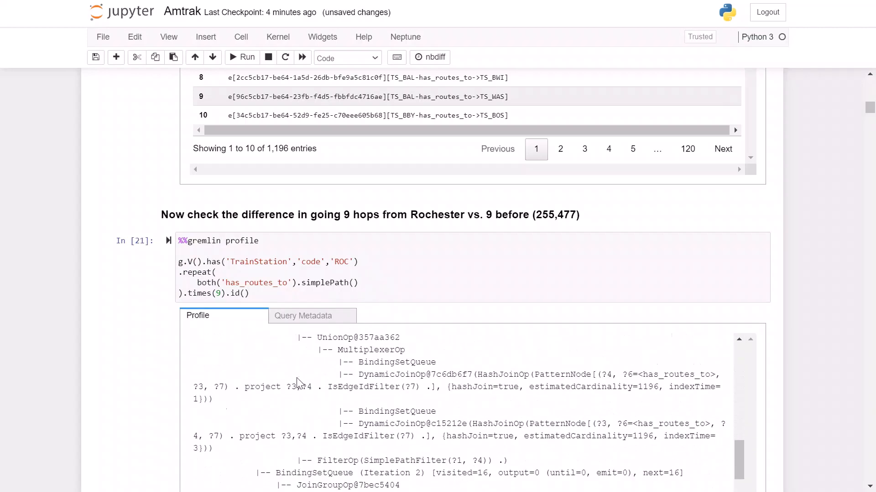
{"action": "scroll", "scroll_direction": "down", "scroll_amount": 3}
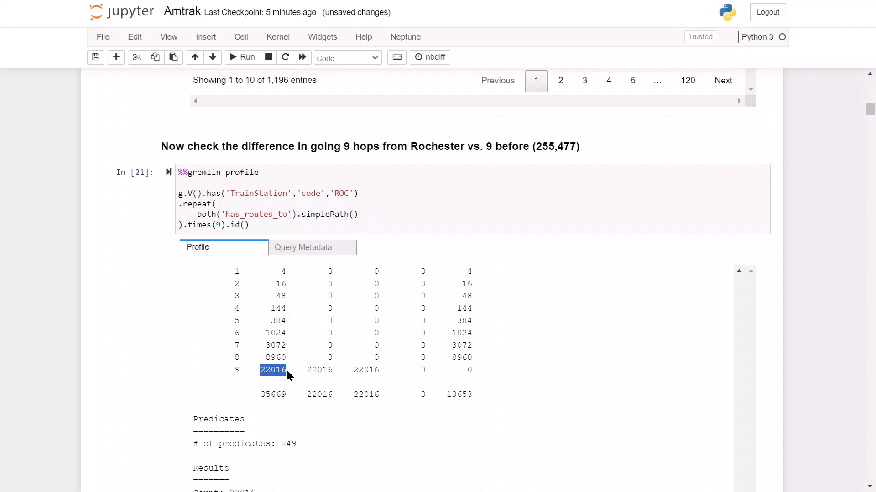
{"action": "left_click", "coordinate": [289, 378]}
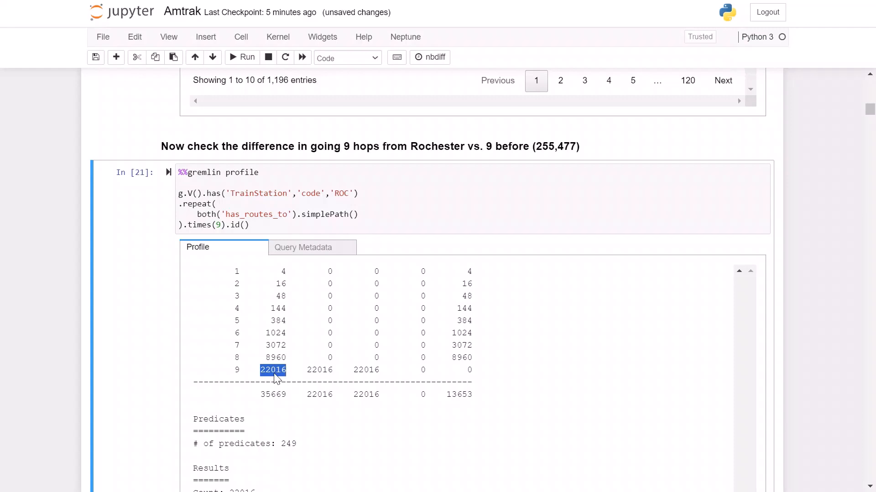
{"action": "mouse_move", "coordinate": [30, 373]}
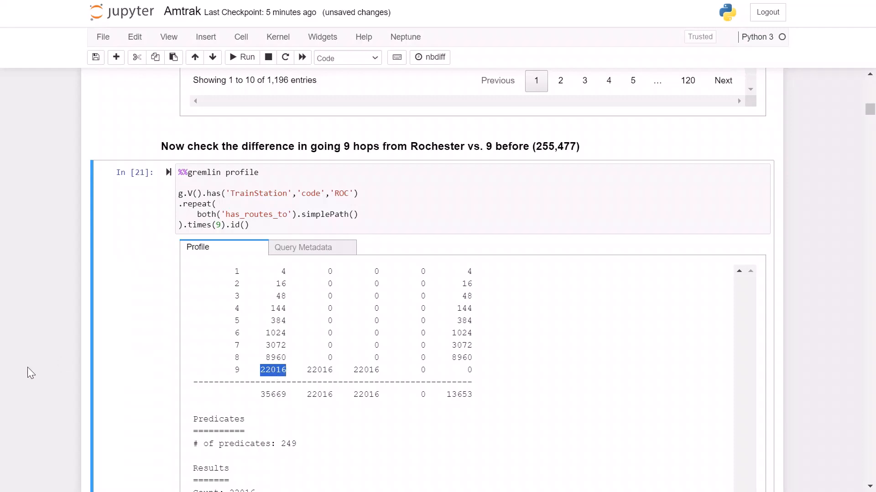
{"action": "mouse_move", "coordinate": [114, 361]}
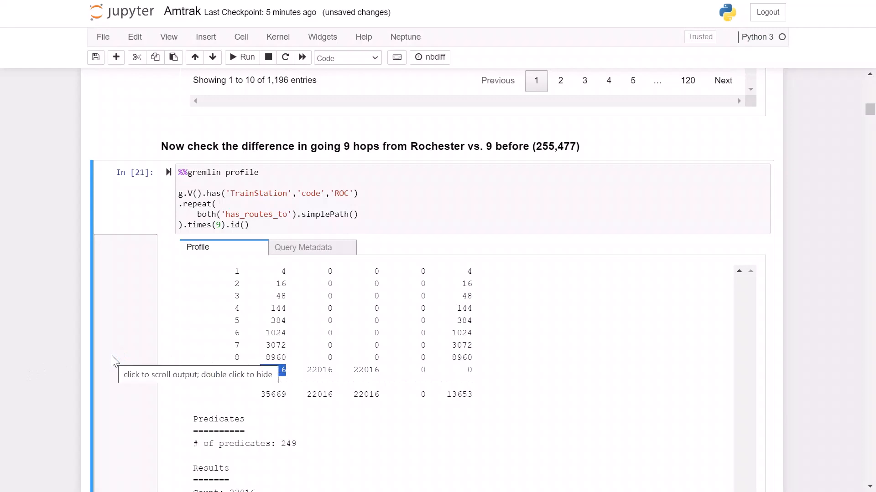
{"action": "scroll", "scroll_direction": "down", "scroll_amount": 3}
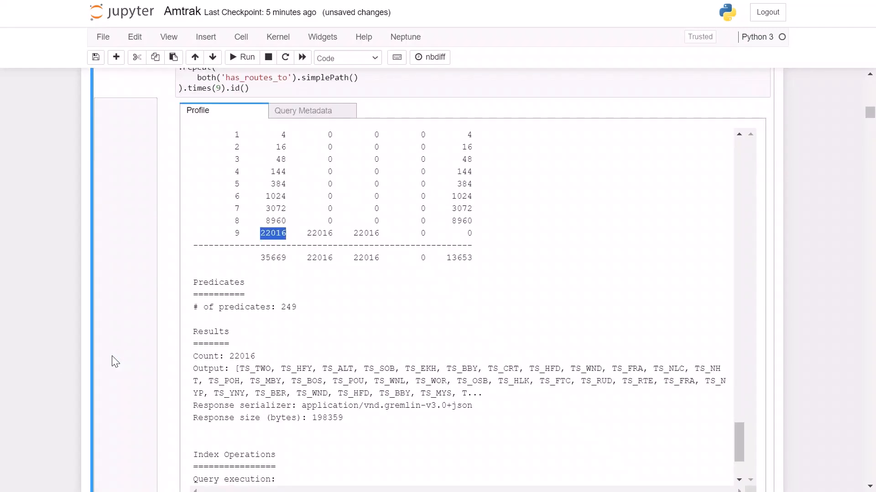
{"action": "scroll", "scroll_direction": "down", "scroll_amount": 3}
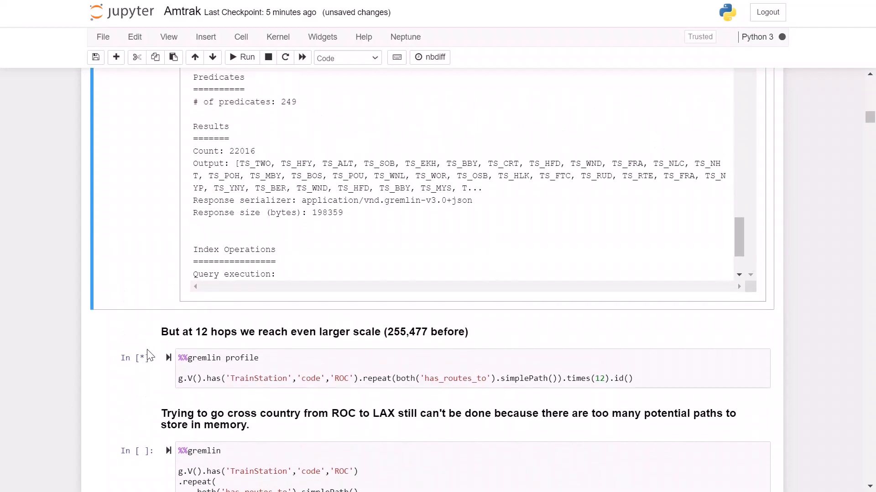
{"action": "mouse_move", "coordinate": [152, 357]}
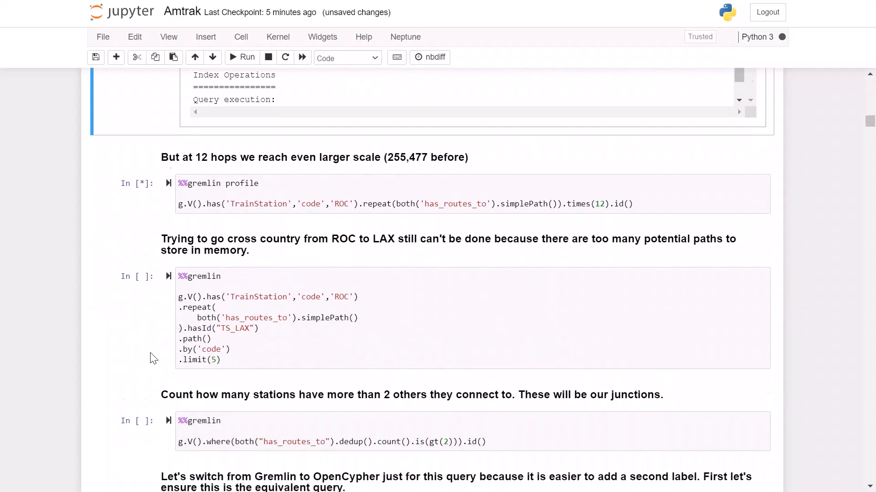
Step: Scroll the finished 12-hop profile output to its 524,288 results count
{"action": "scroll", "scroll_direction": "down", "scroll_amount": 3}
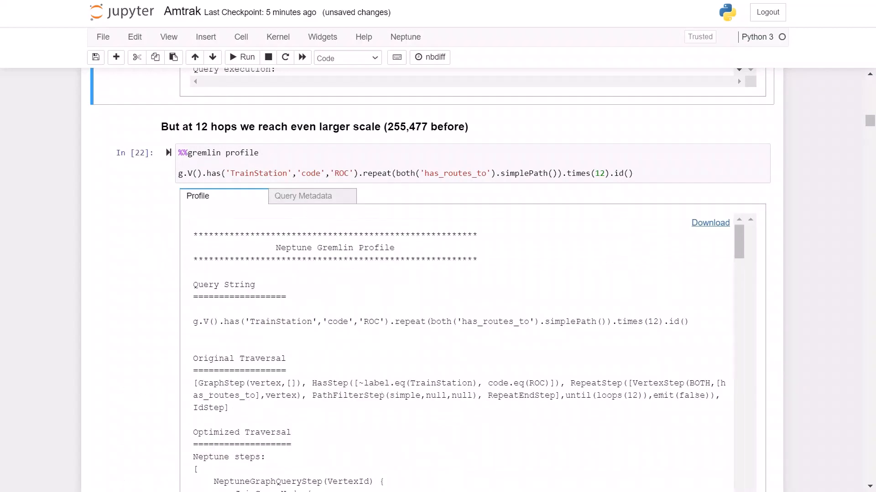
{"action": "scroll", "scroll_direction": "down", "scroll_amount": 3}
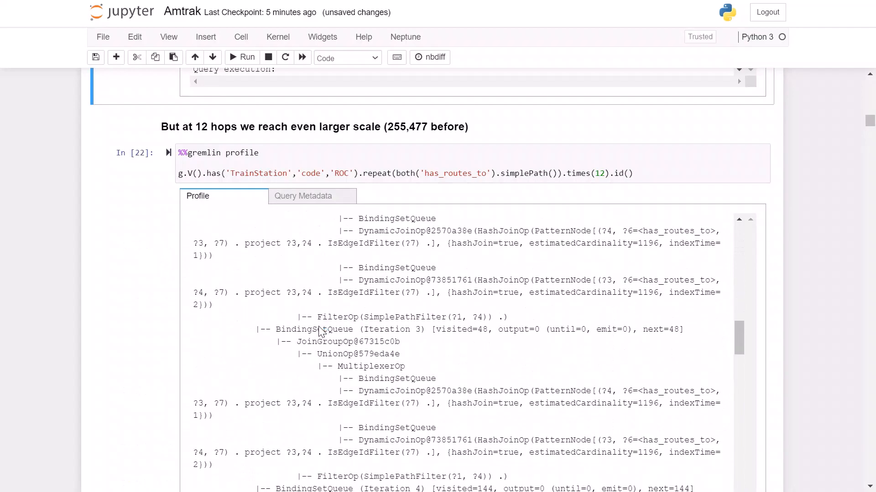
{"action": "scroll", "scroll_direction": "down", "scroll_amount": 3}
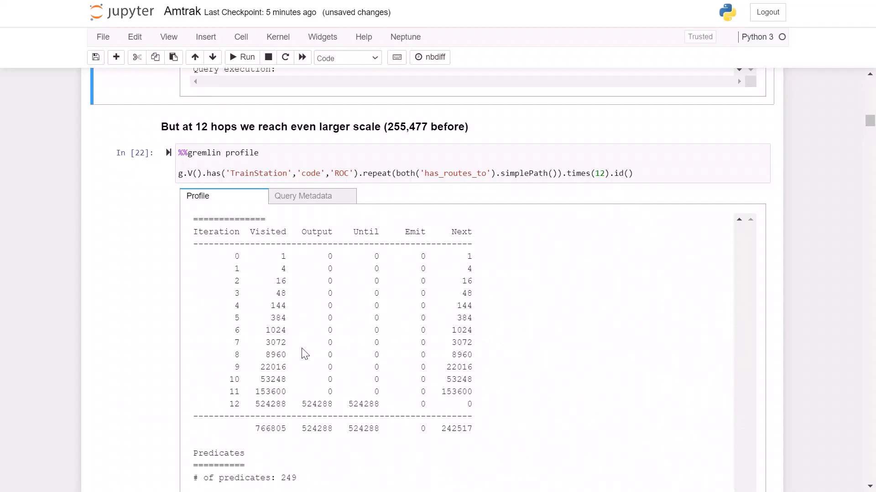
{"action": "double_click", "coordinate": [260, 400]}
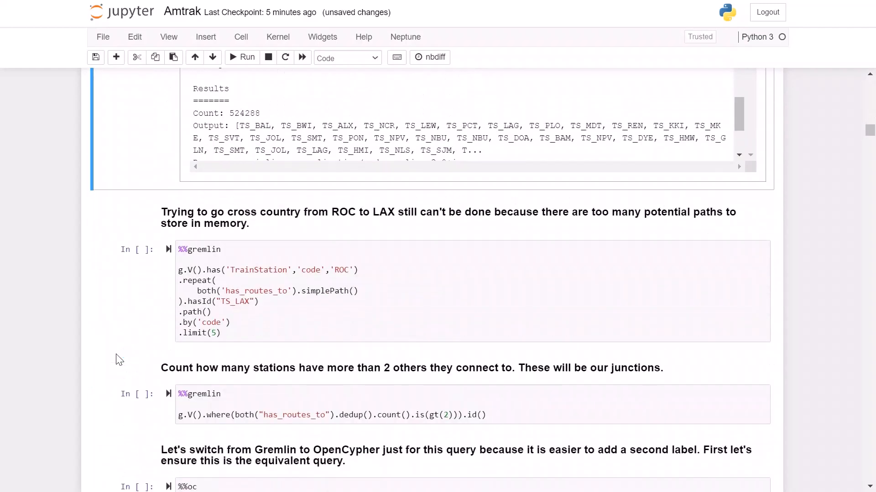
{"action": "mouse_move", "coordinate": [360, 211]}
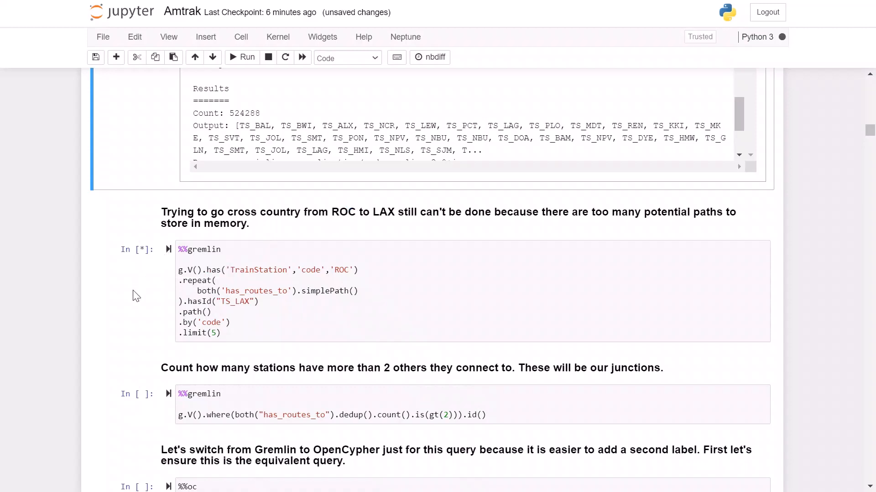
Step: Run the ROC to TS_LAX path query and read its MemoryLimitExceededException
{"action": "scroll", "scroll_direction": "down", "scroll_amount": 3}
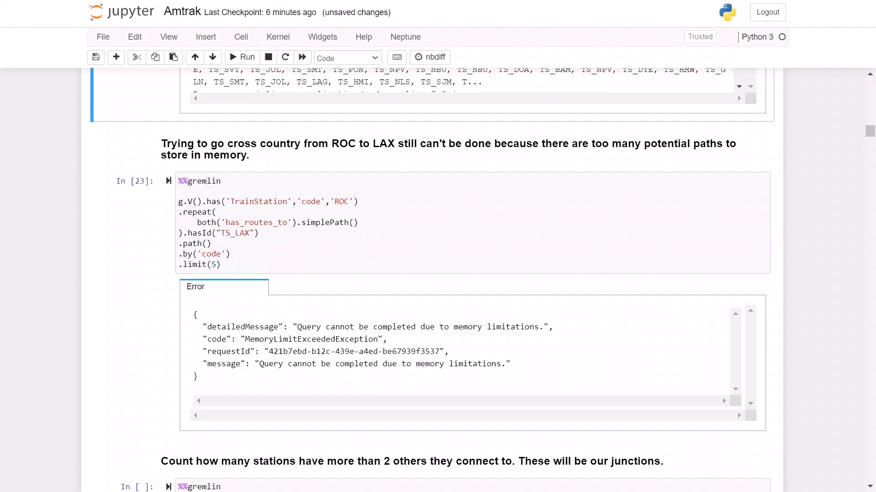
{"action": "mouse_move", "coordinate": [251, 281]}
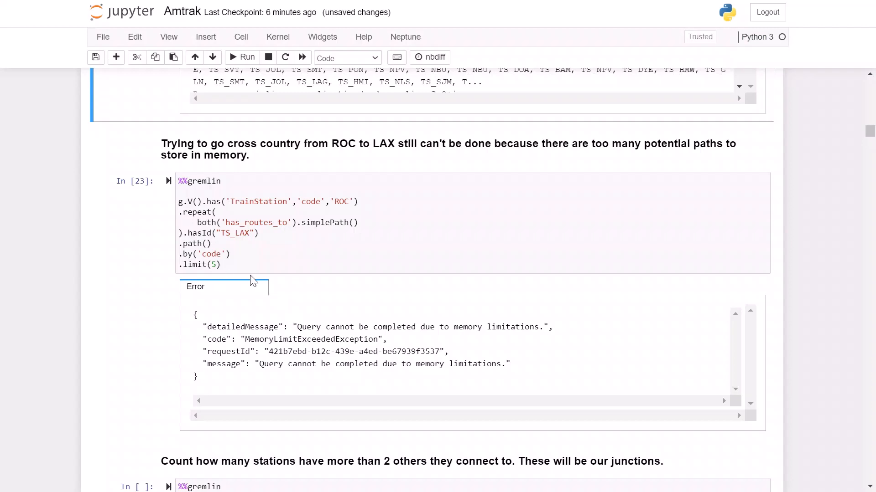
{"action": "mouse_move", "coordinate": [225, 281]}
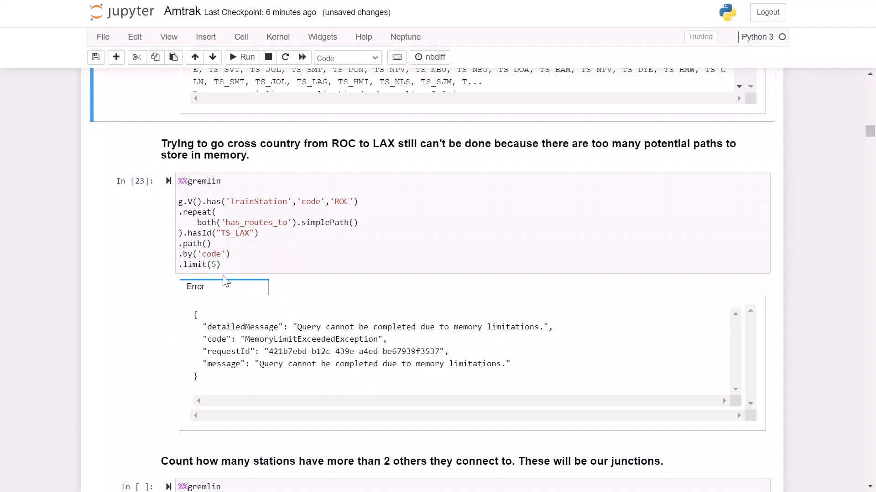
{"action": "mouse_move", "coordinate": [488, 335]}
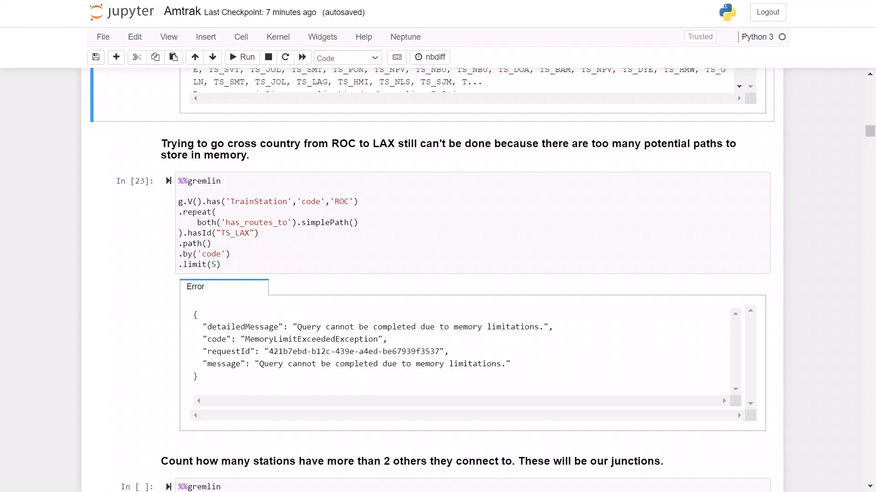
{"action": "scroll", "scroll_direction": "down", "scroll_amount": 3}
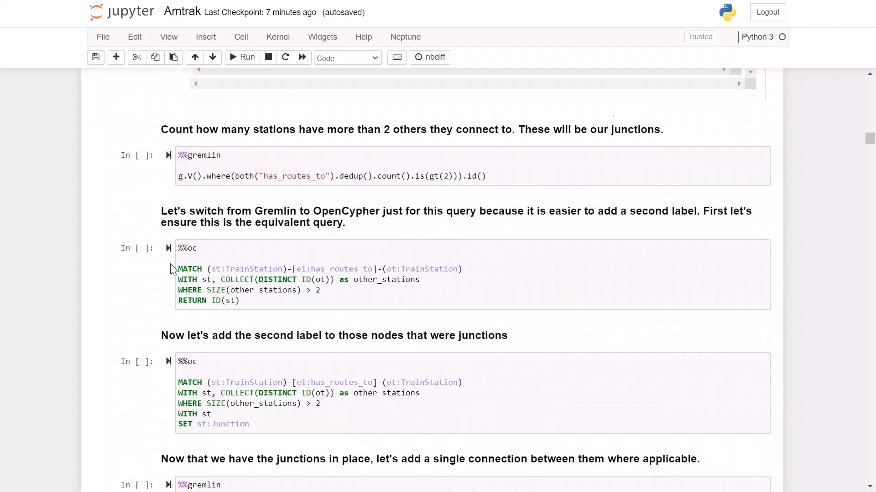
Step: Run the junction-count Gremlin cell, listing 101 stations with over two connections
{"action": "scroll", "scroll_direction": "down", "scroll_amount": 3}
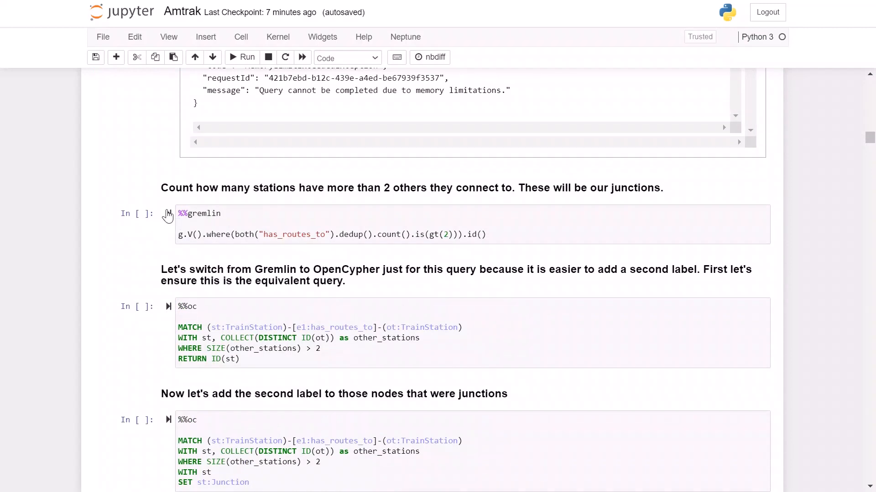
{"action": "left_click", "coordinate": [246, 57]}
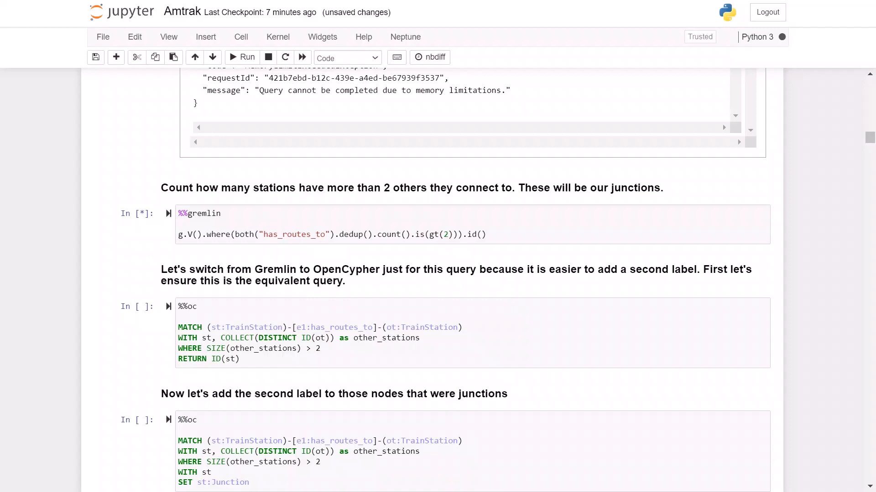
{"action": "left_click", "coordinate": [241, 57]}
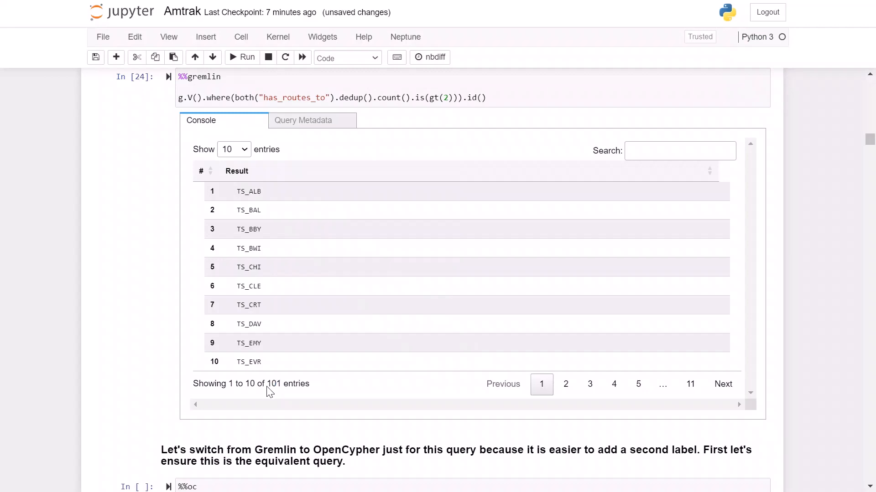
{"action": "mouse_move", "coordinate": [248, 386]}
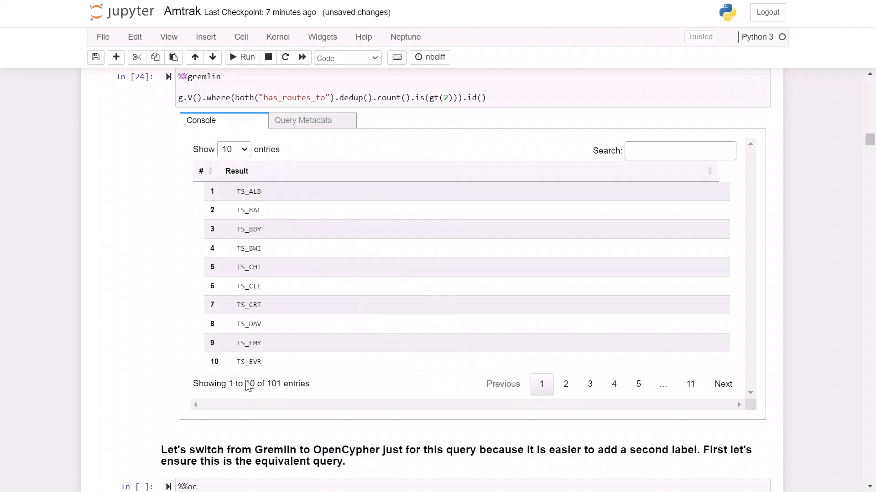
{"action": "mouse_move", "coordinate": [177, 353]}
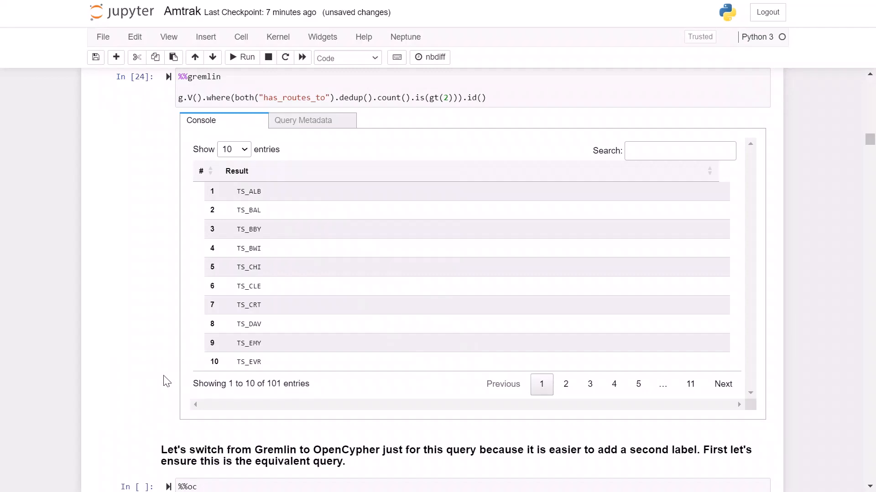
{"action": "scroll", "scroll_direction": "down", "scroll_amount": 3}
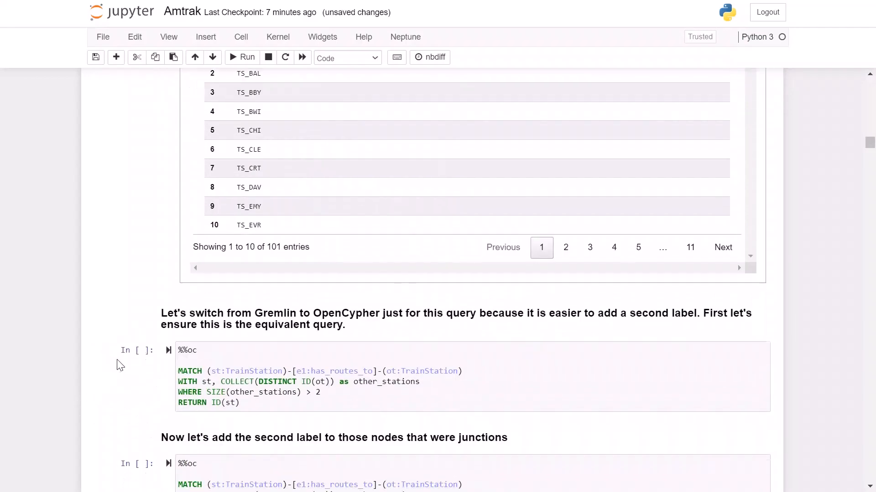
Step: Run the %%oc equivalent query returning 101 stations, then start the SET st:Junction cell
{"action": "scroll", "scroll_direction": "down", "scroll_amount": 3}
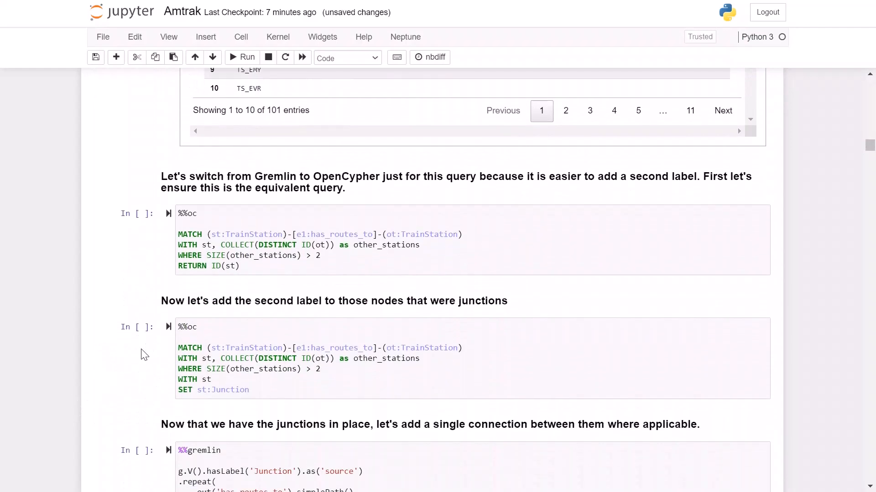
{"action": "scroll", "scroll_direction": "down", "scroll_amount": 3}
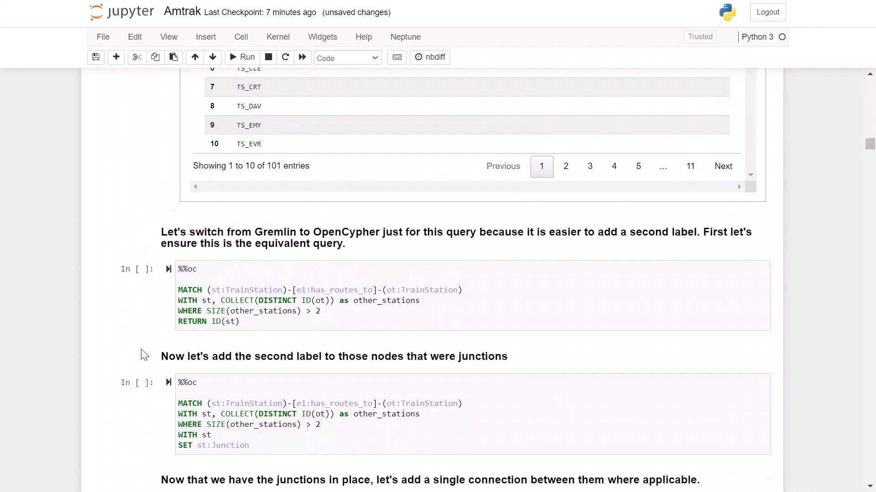
{"action": "scroll", "scroll_direction": "down", "scroll_amount": 3}
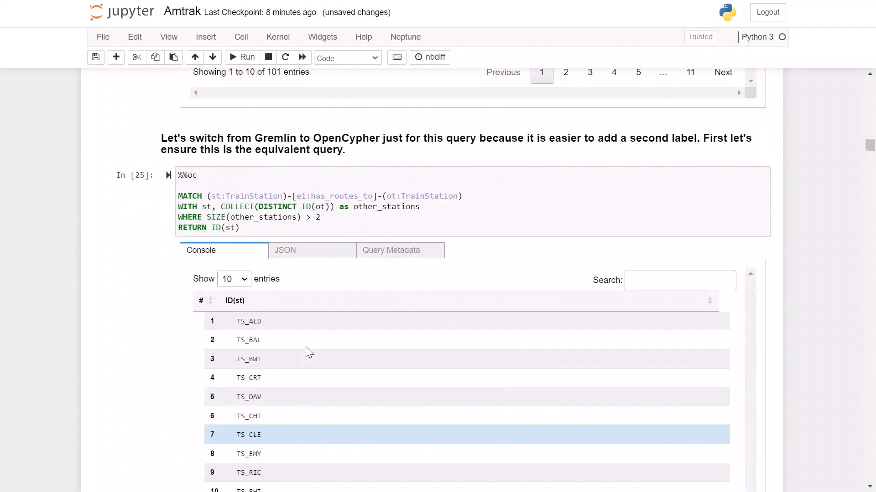
{"action": "scroll", "scroll_direction": "down", "scroll_amount": 3}
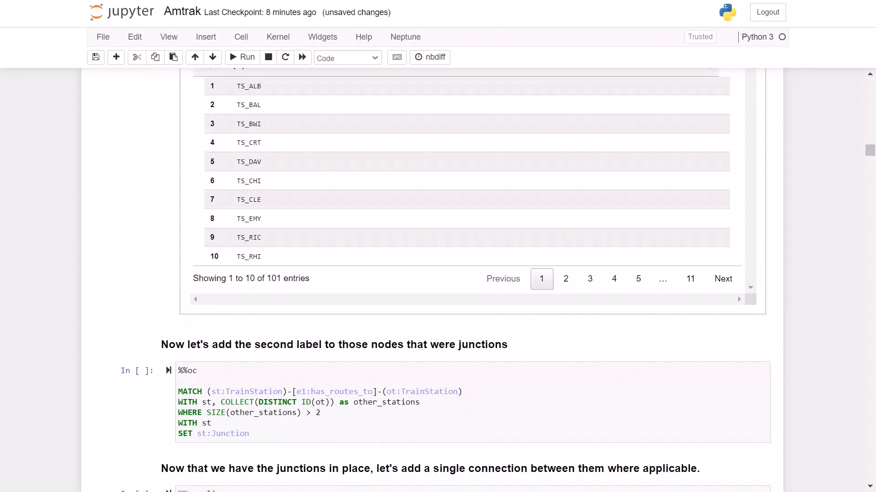
{"action": "mouse_move", "coordinate": [239, 451]}
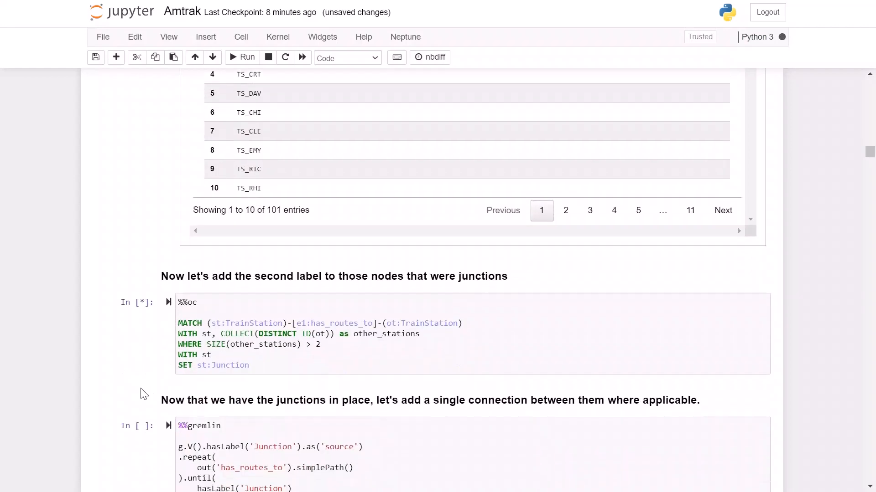
Step: Scroll through the finished SET st:Junction query's empty JSON results
{"action": "left_click", "coordinate": [247, 57]}
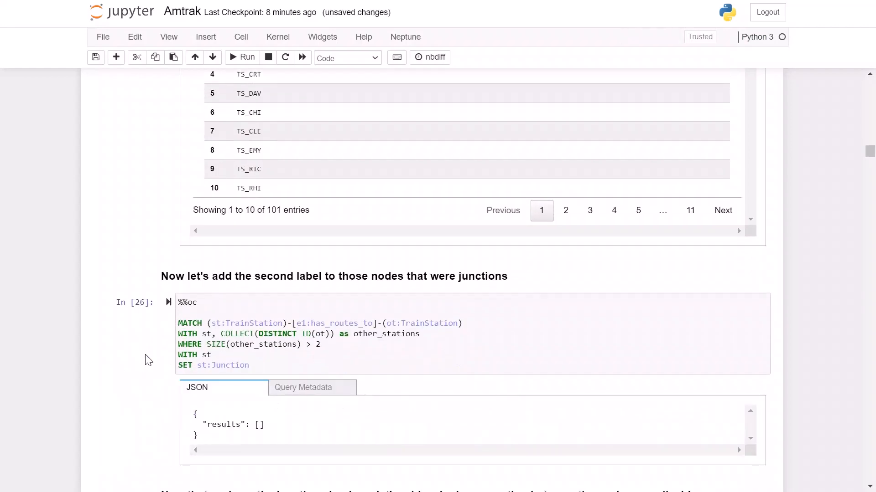
{"action": "scroll", "scroll_direction": "down", "scroll_amount": 3}
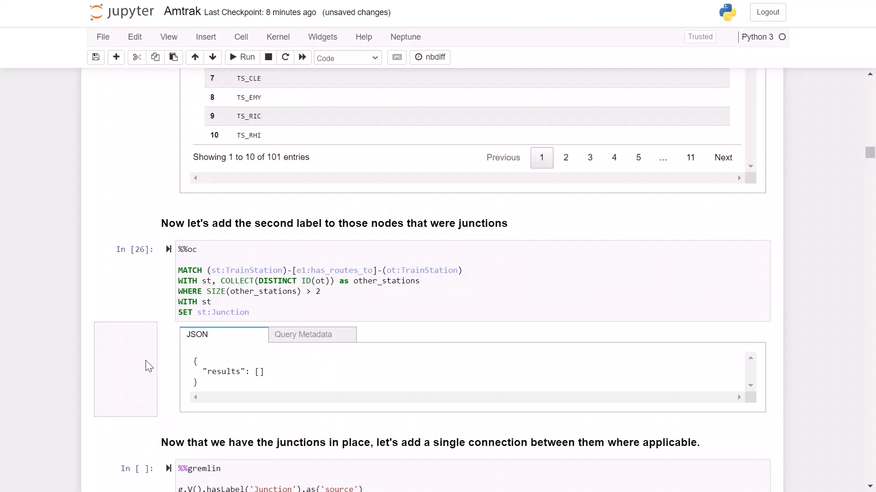
{"action": "scroll", "scroll_direction": "down", "scroll_amount": 3}
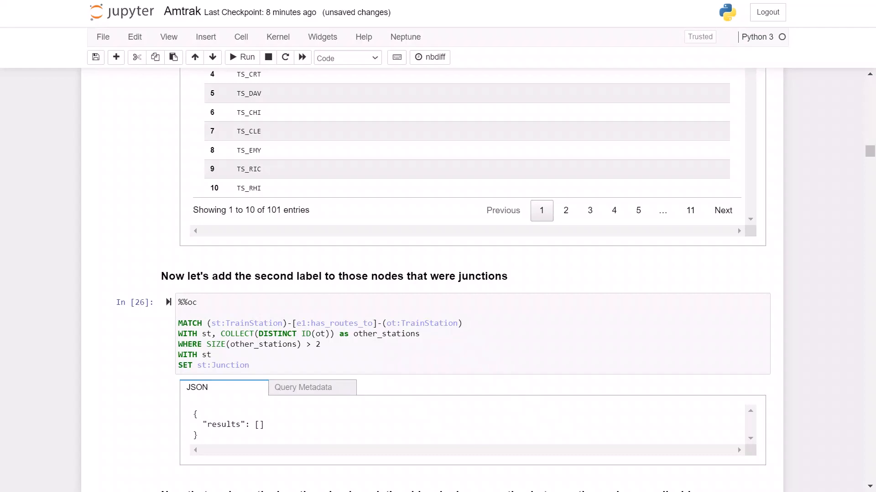
{"action": "scroll", "scroll_direction": "down", "scroll_amount": 3}
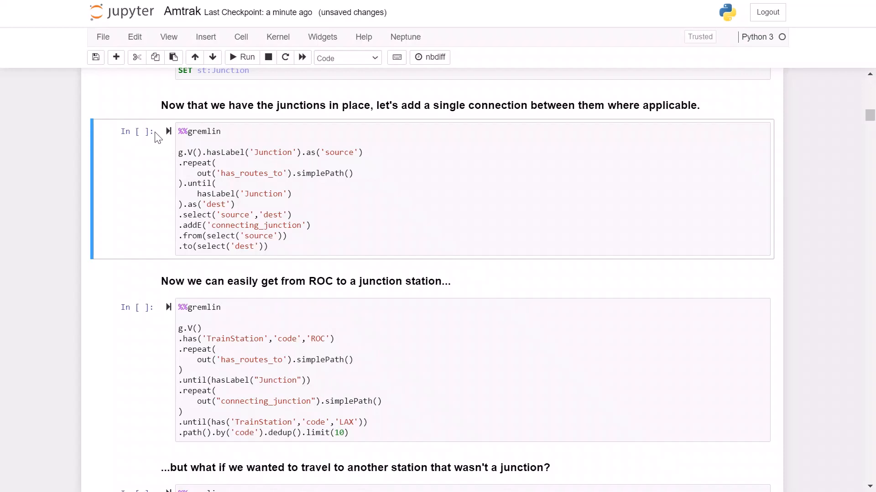
Step: Run the addE('connecting_junction') cell and review the 342 created edges
{"action": "left_click", "coordinate": [241, 57]}
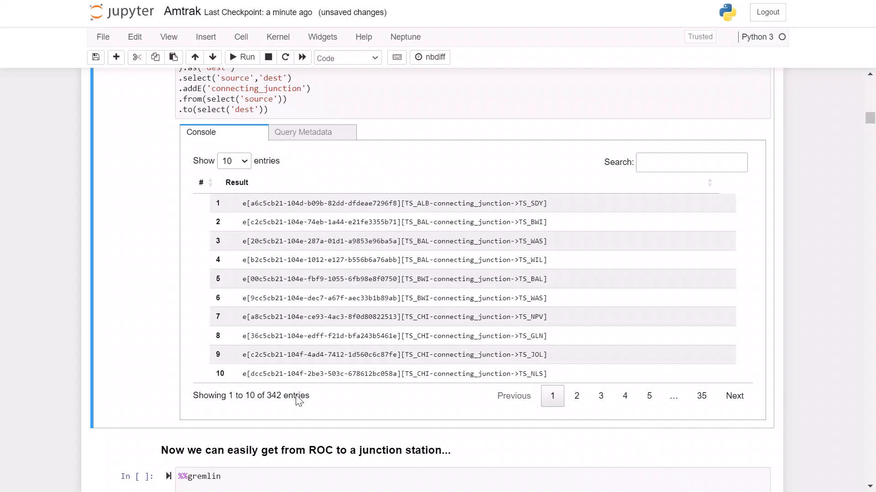
{"action": "mouse_move", "coordinate": [238, 335]}
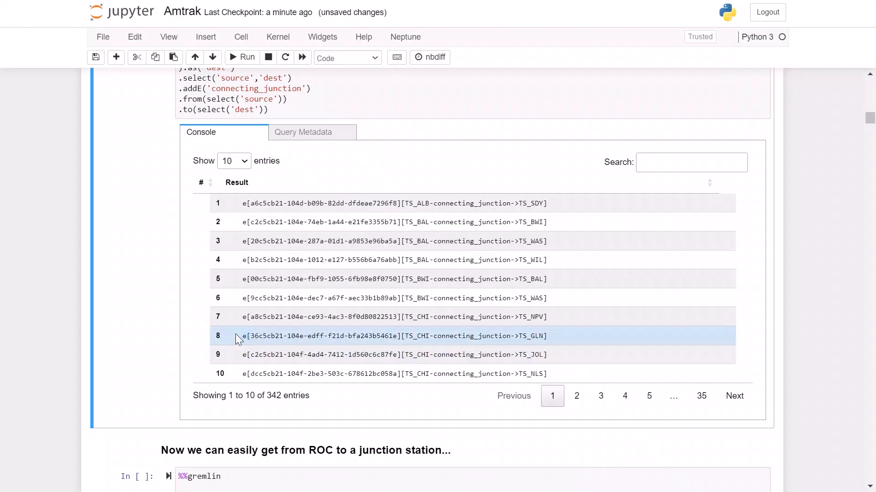
{"action": "scroll", "scroll_direction": "down", "scroll_amount": 3}
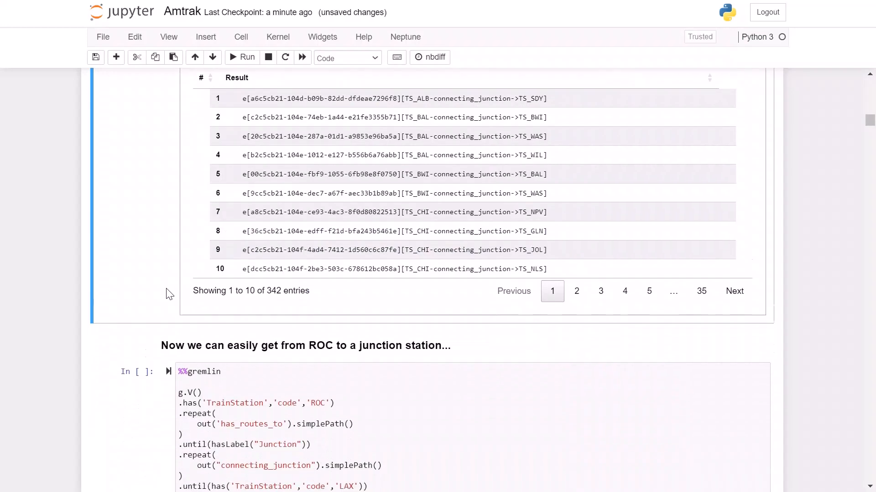
Step: Run the ROC-to-LAX junction query and view its 10 cross-country paths
{"action": "scroll", "scroll_direction": "down", "scroll_amount": 3}
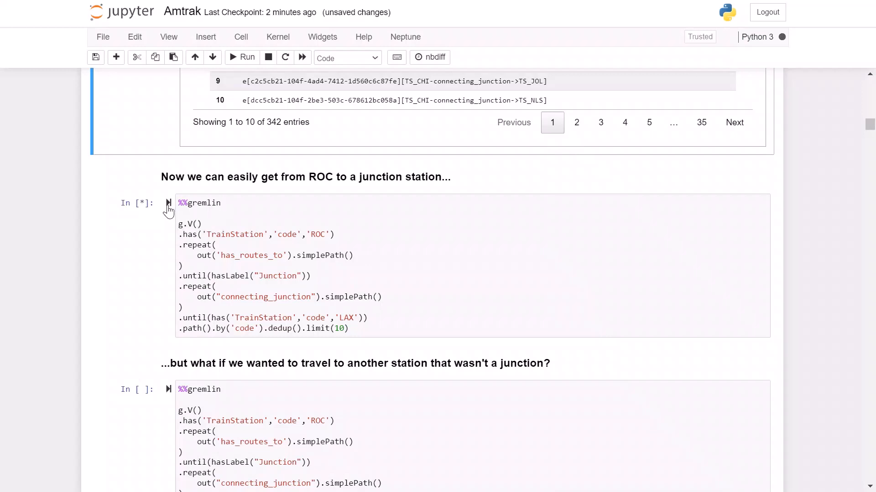
{"action": "left_click", "coordinate": [241, 57]}
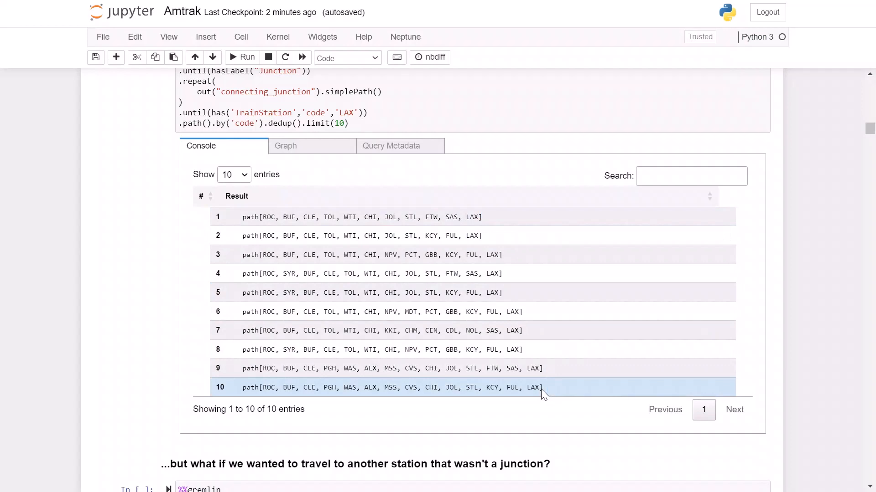
{"action": "scroll", "scroll_direction": "down", "scroll_amount": 3}
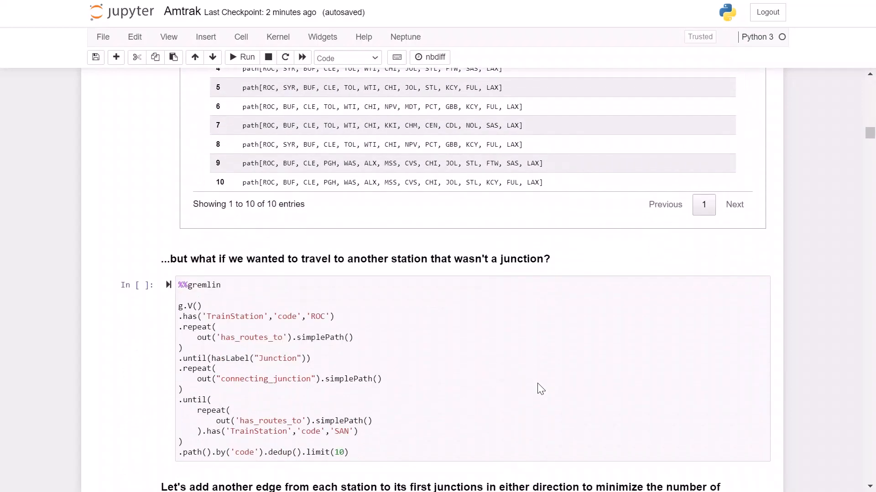
Step: Run the ROC-to-SAN non-junction query, which fails with a TimeLimitExceededException
{"action": "scroll", "scroll_direction": "down", "scroll_amount": 3}
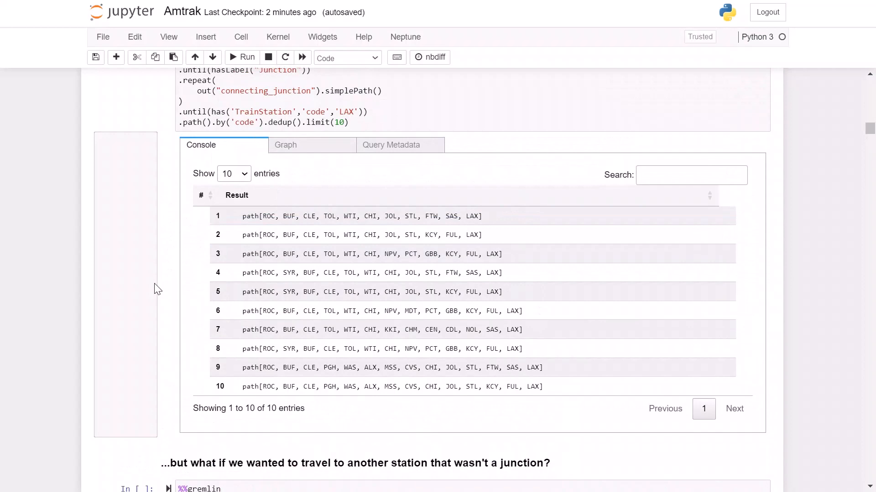
{"action": "scroll", "scroll_direction": "down", "scroll_amount": 3}
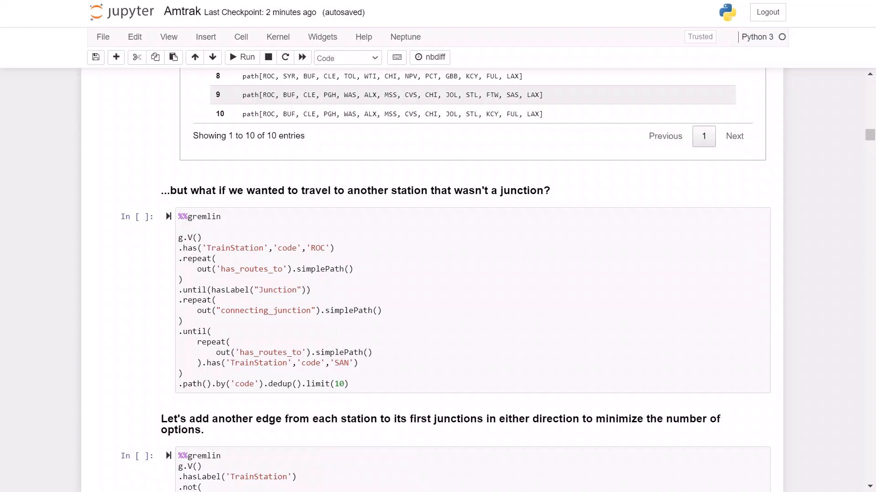
{"action": "left_click", "coordinate": [170, 217]}
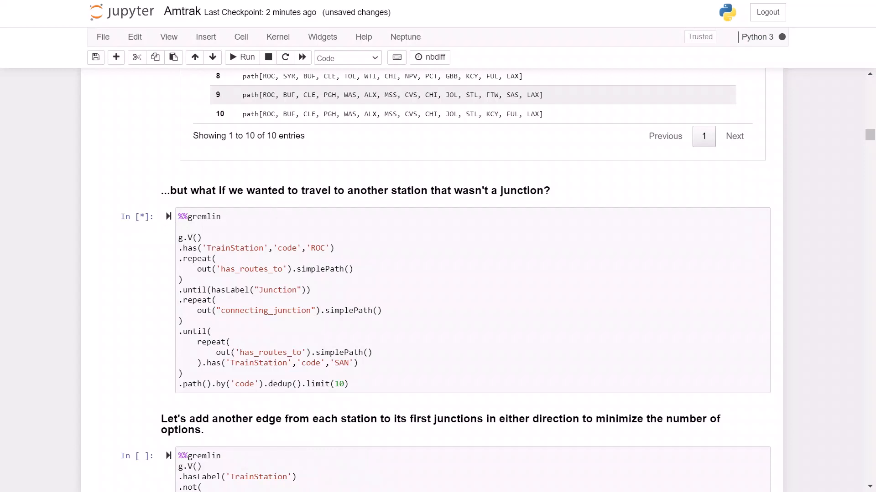
{"action": "mouse_move", "coordinate": [175, 229]}
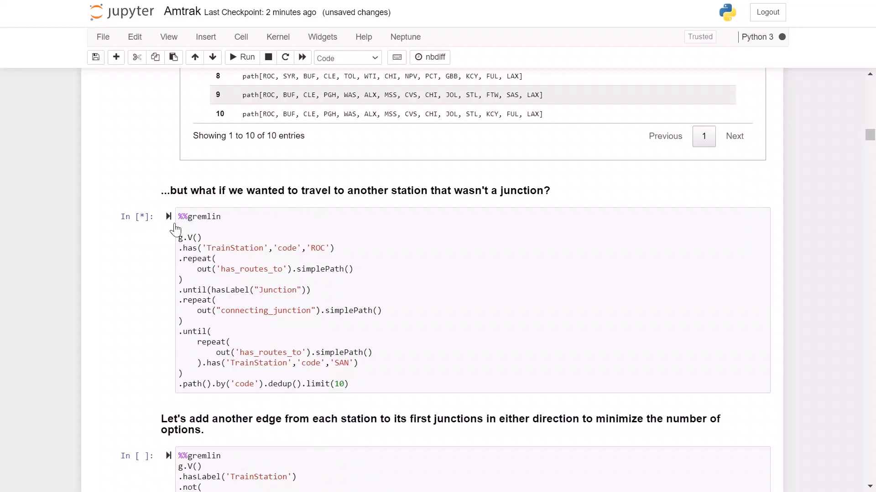
{"action": "mouse_move", "coordinate": [168, 217]}
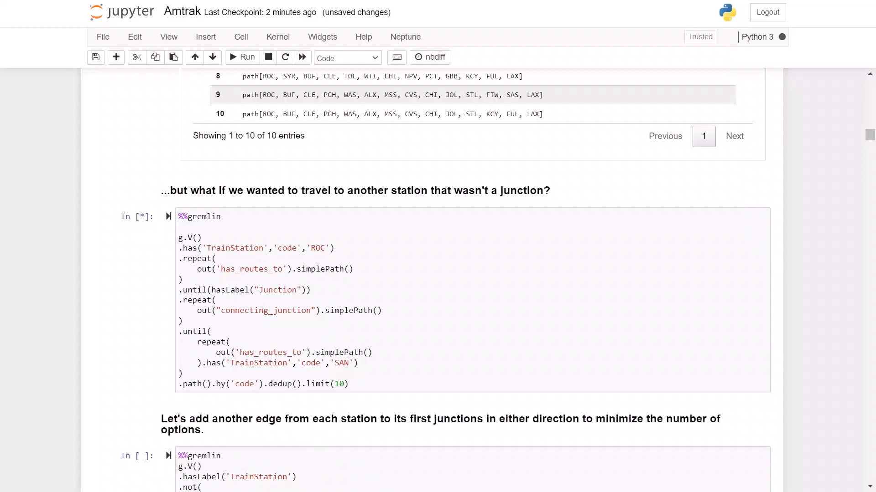
{"action": "left_click", "coordinate": [241, 57]}
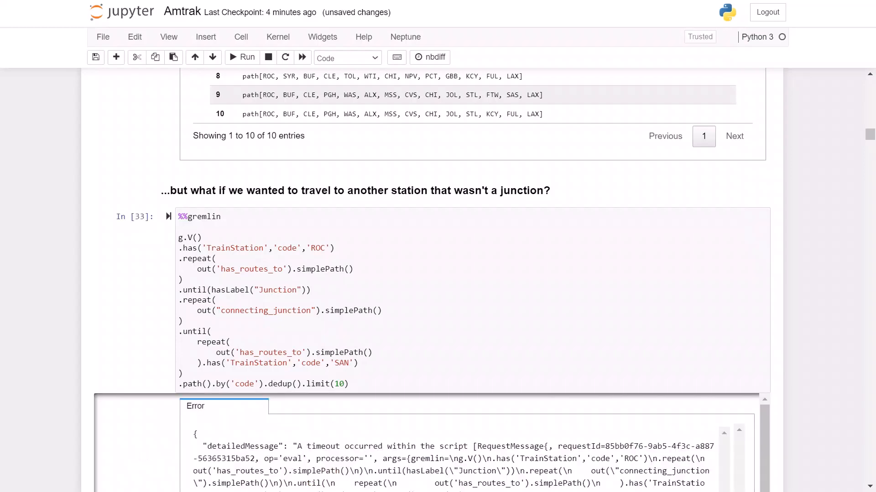
Step: Scroll through the San Diego query's TimeLimitExceededException error details
{"action": "scroll", "scroll_direction": "down", "scroll_amount": 3}
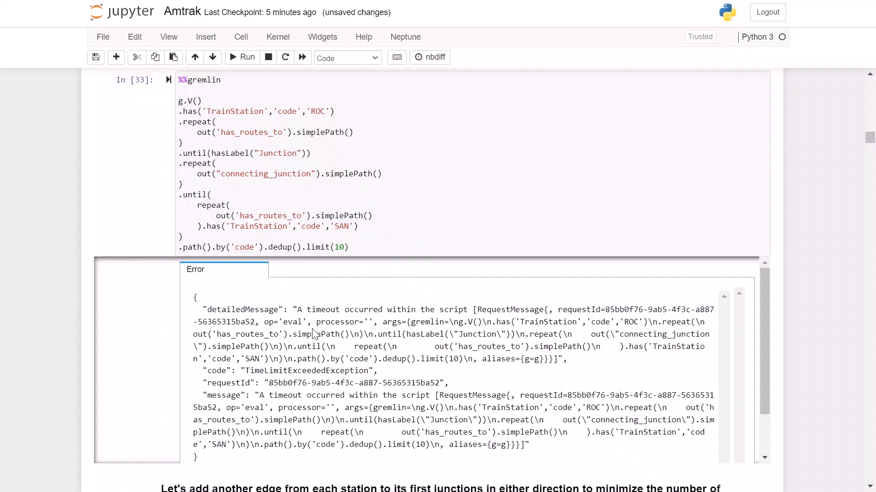
{"action": "mouse_move", "coordinate": [160, 279]}
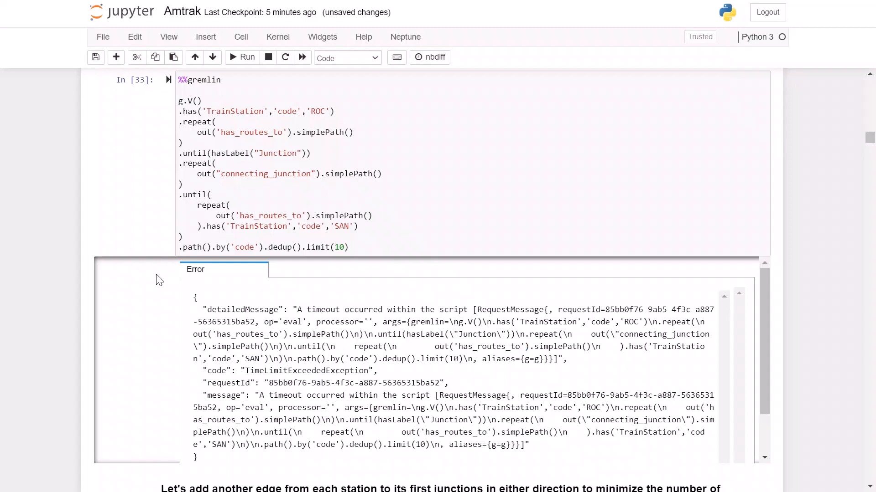
{"action": "mouse_move", "coordinate": [91, 296]}
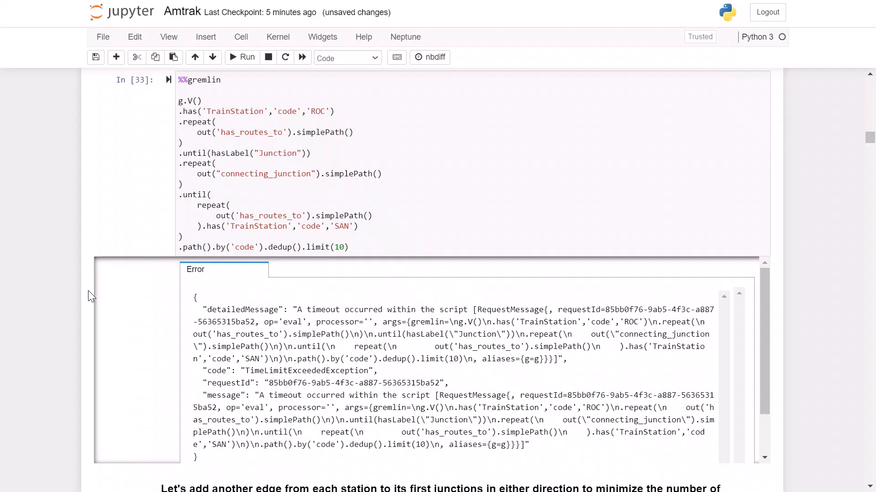
{"action": "mouse_move", "coordinate": [89, 297]}
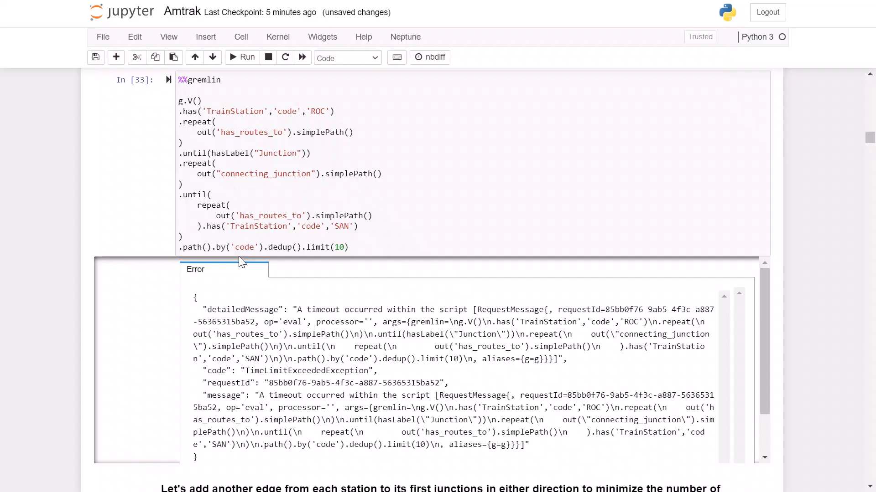
{"action": "mouse_move", "coordinate": [126, 311]}
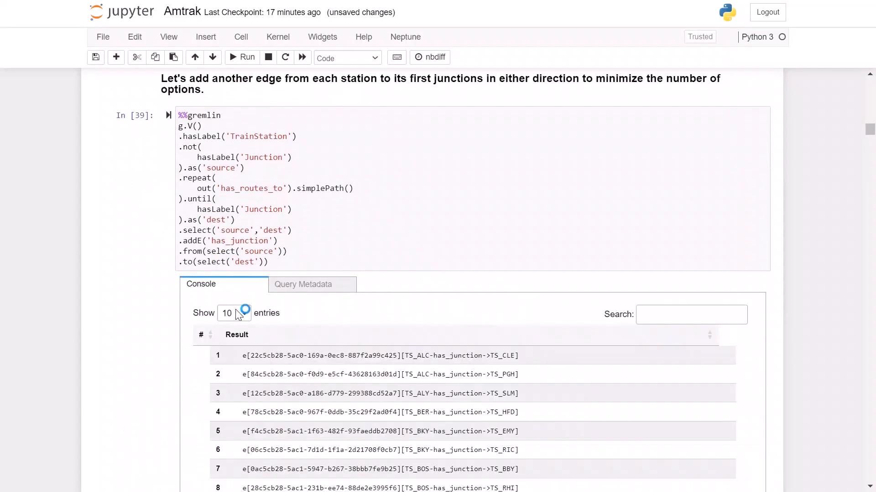
Step: Scroll past the 737 has_junction edge results to the self-junction cell
{"action": "scroll", "scroll_direction": "down", "scroll_amount": 3}
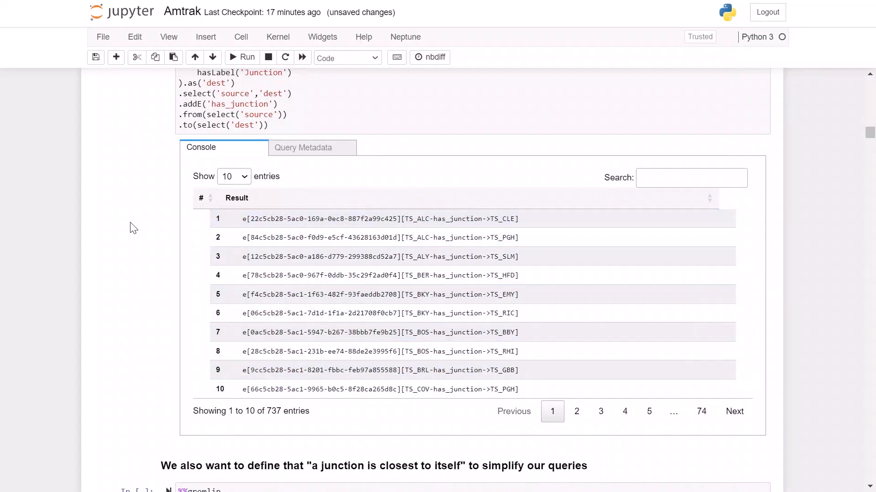
{"action": "scroll", "scroll_direction": "down", "scroll_amount": 3}
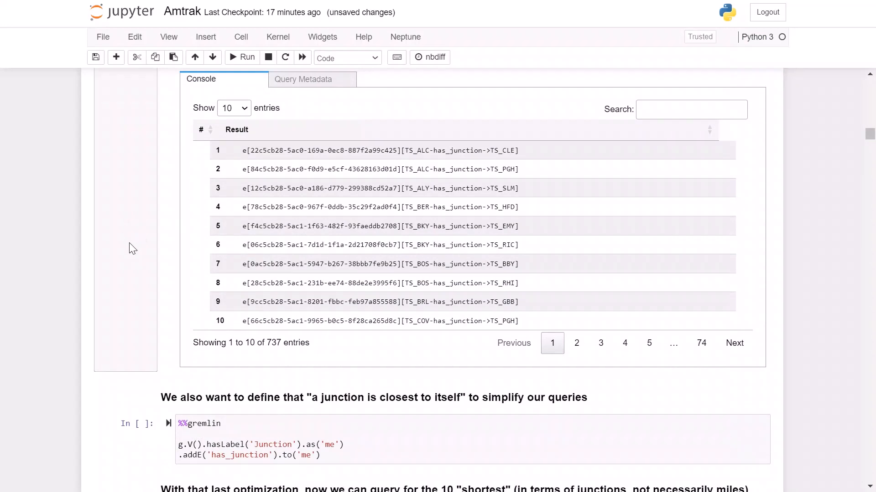
{"action": "mouse_move", "coordinate": [126, 249]}
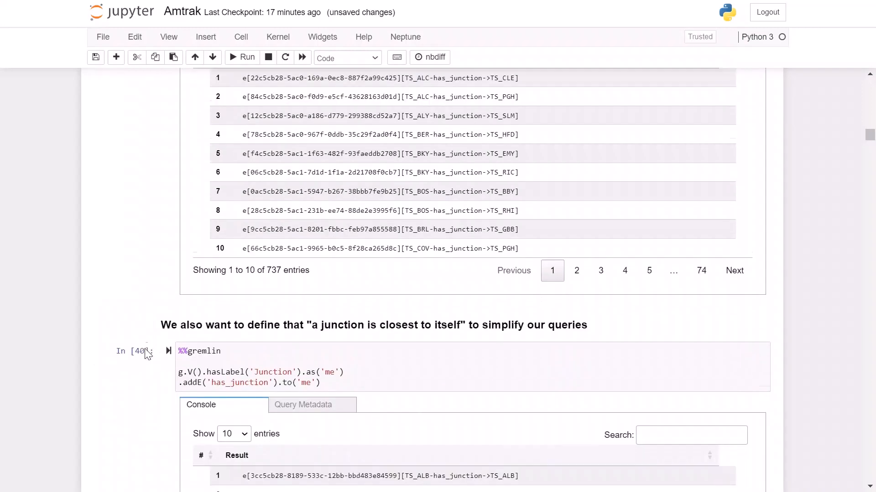
{"action": "scroll", "scroll_direction": "down", "scroll_amount": 3}
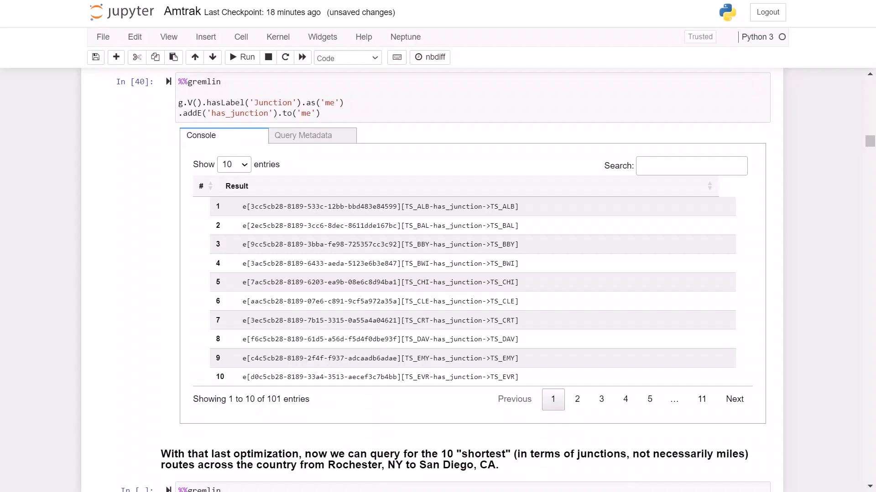
{"action": "mouse_move", "coordinate": [169, 236]}
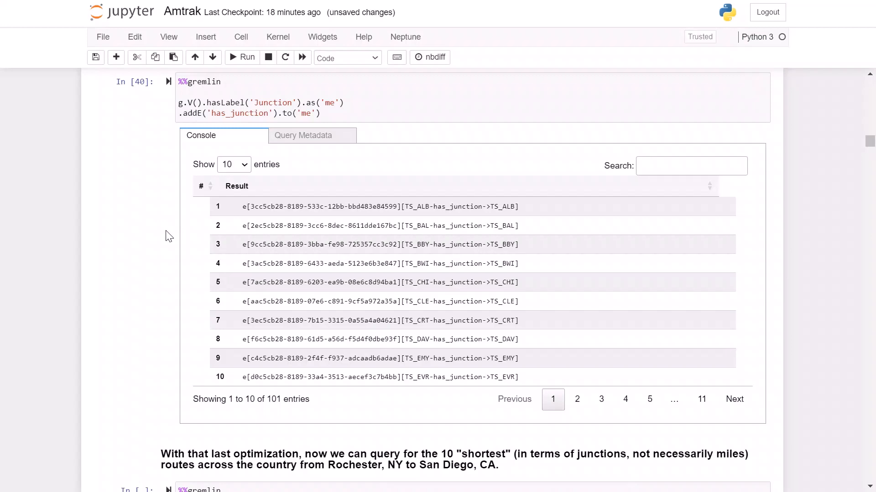
{"action": "scroll", "scroll_direction": "down", "scroll_amount": 3}
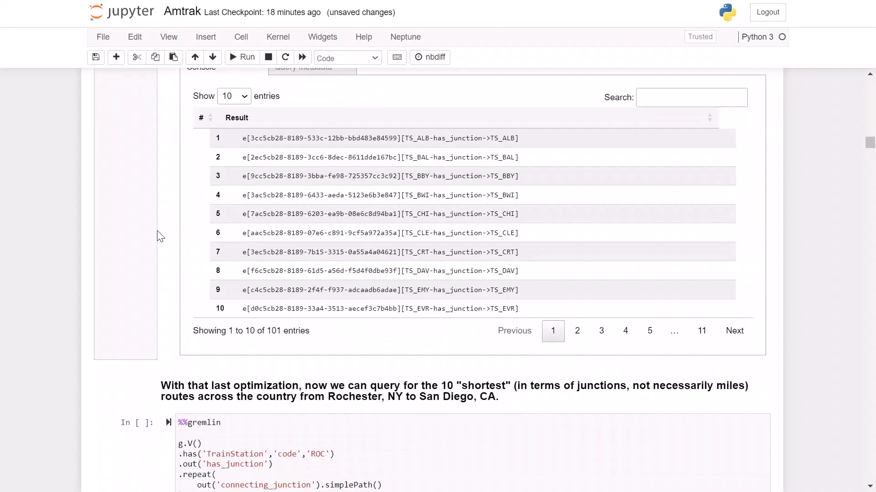
{"action": "scroll", "scroll_direction": "down", "scroll_amount": 3}
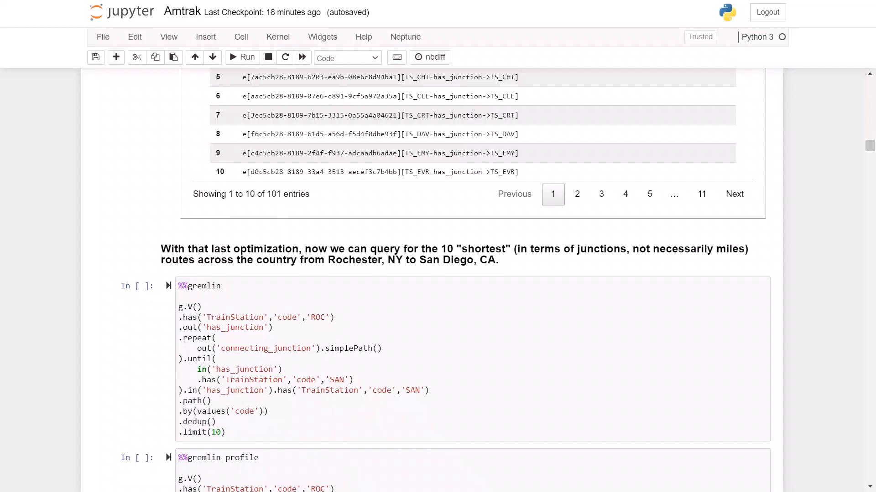
{"action": "mouse_move", "coordinate": [169, 286]}
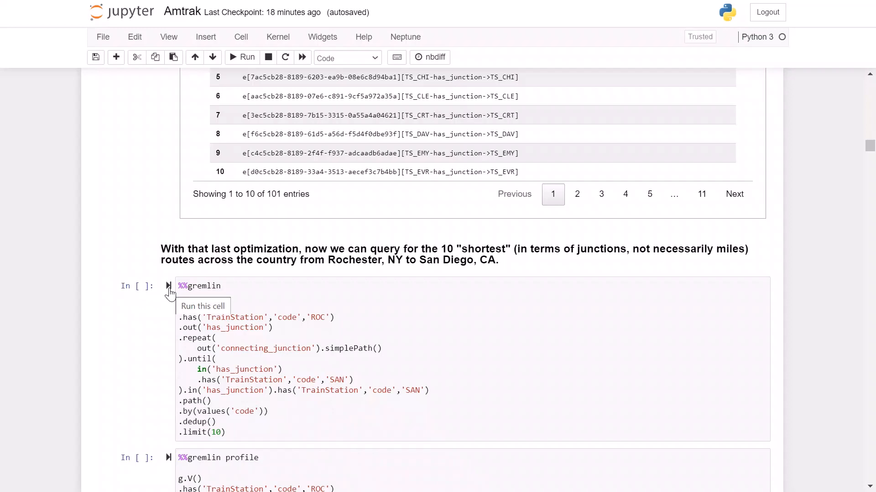
Step: Run the junction-based ROC-to-SAN query and confirm its 184 ms timing in Query Metadata
{"action": "left_click", "coordinate": [168, 285]}
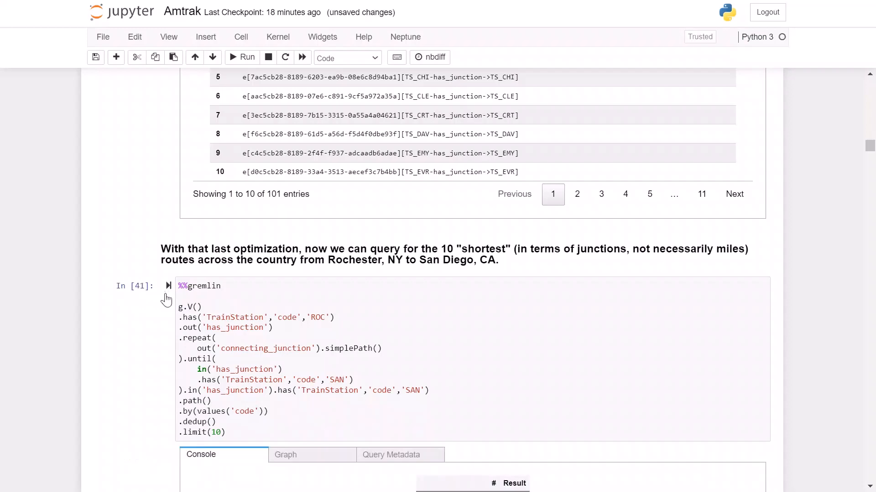
{"action": "left_click", "coordinate": [242, 57]}
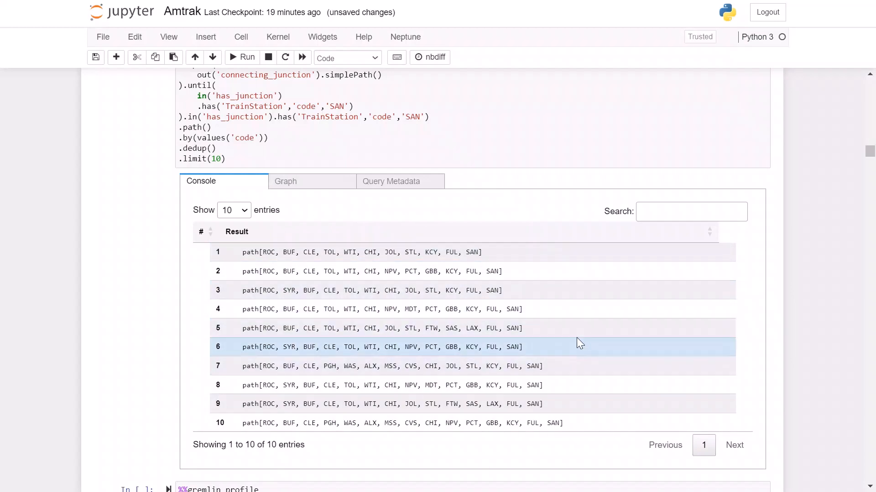
{"action": "left_click", "coordinate": [390, 181]}
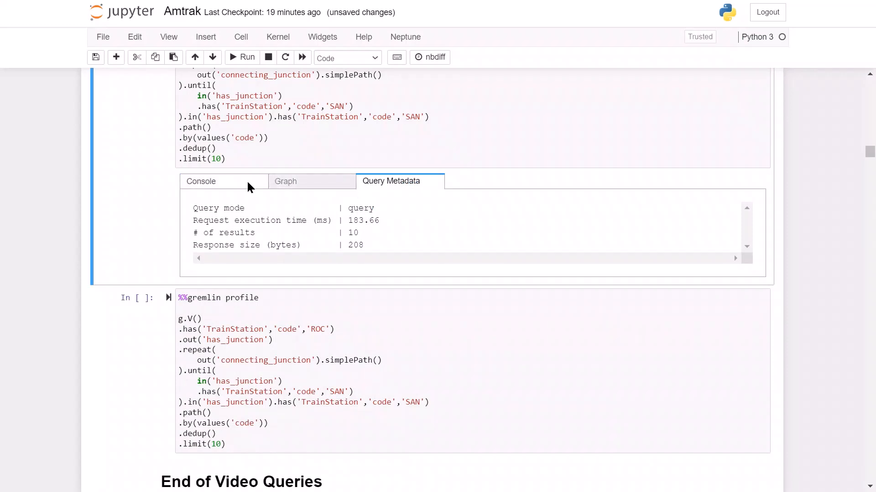
{"action": "left_click", "coordinate": [201, 181]}
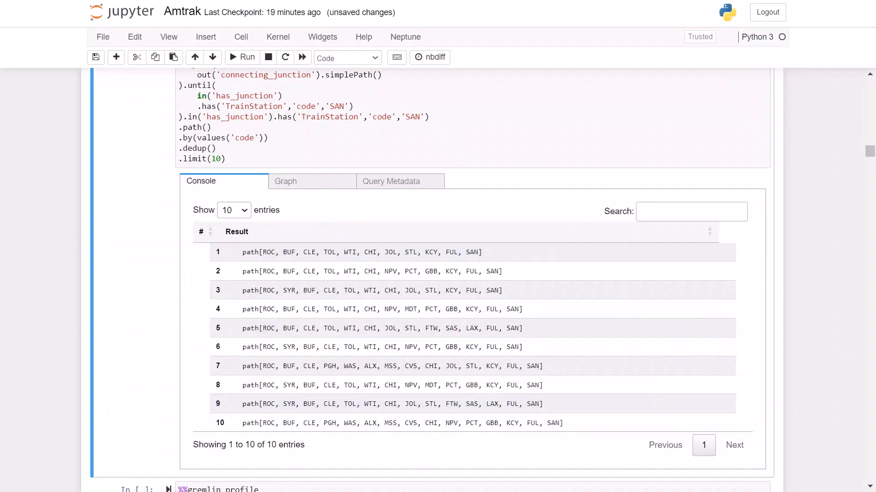